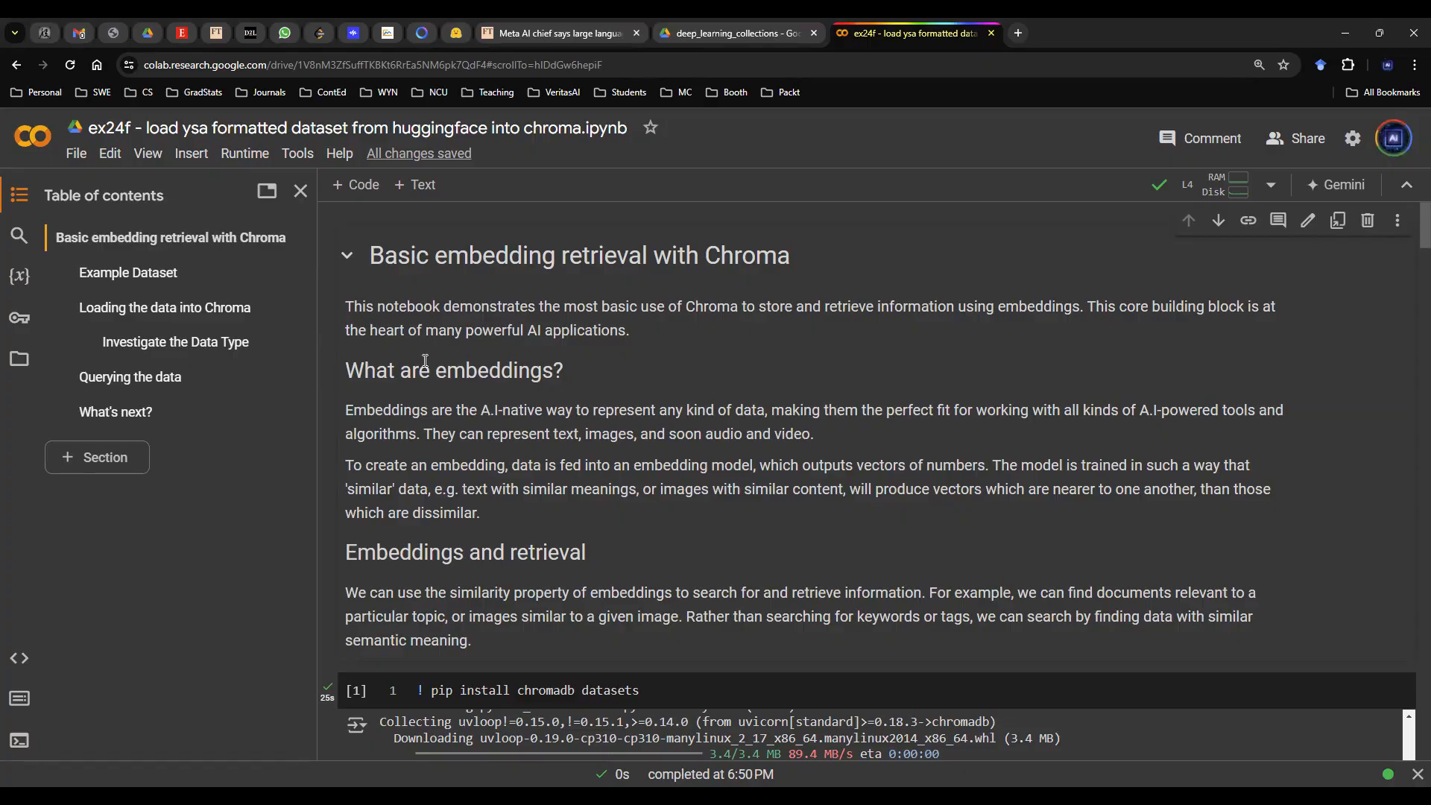
# Step: Scroll to the import cell and highlight 'HuggingFace' and the loaded dataset's name
pyautogui.scroll(-3)
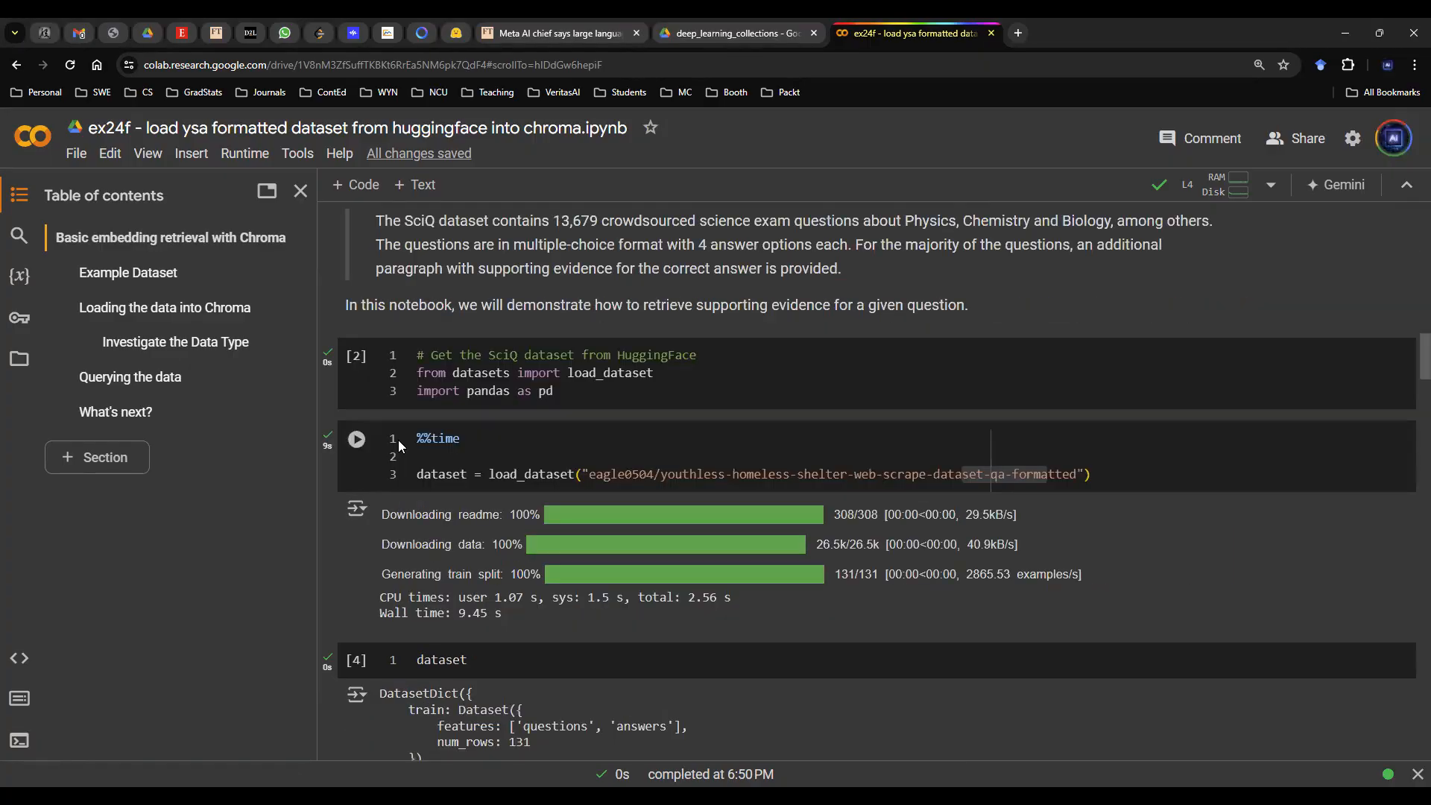
pyautogui.doubleClick(639, 355)
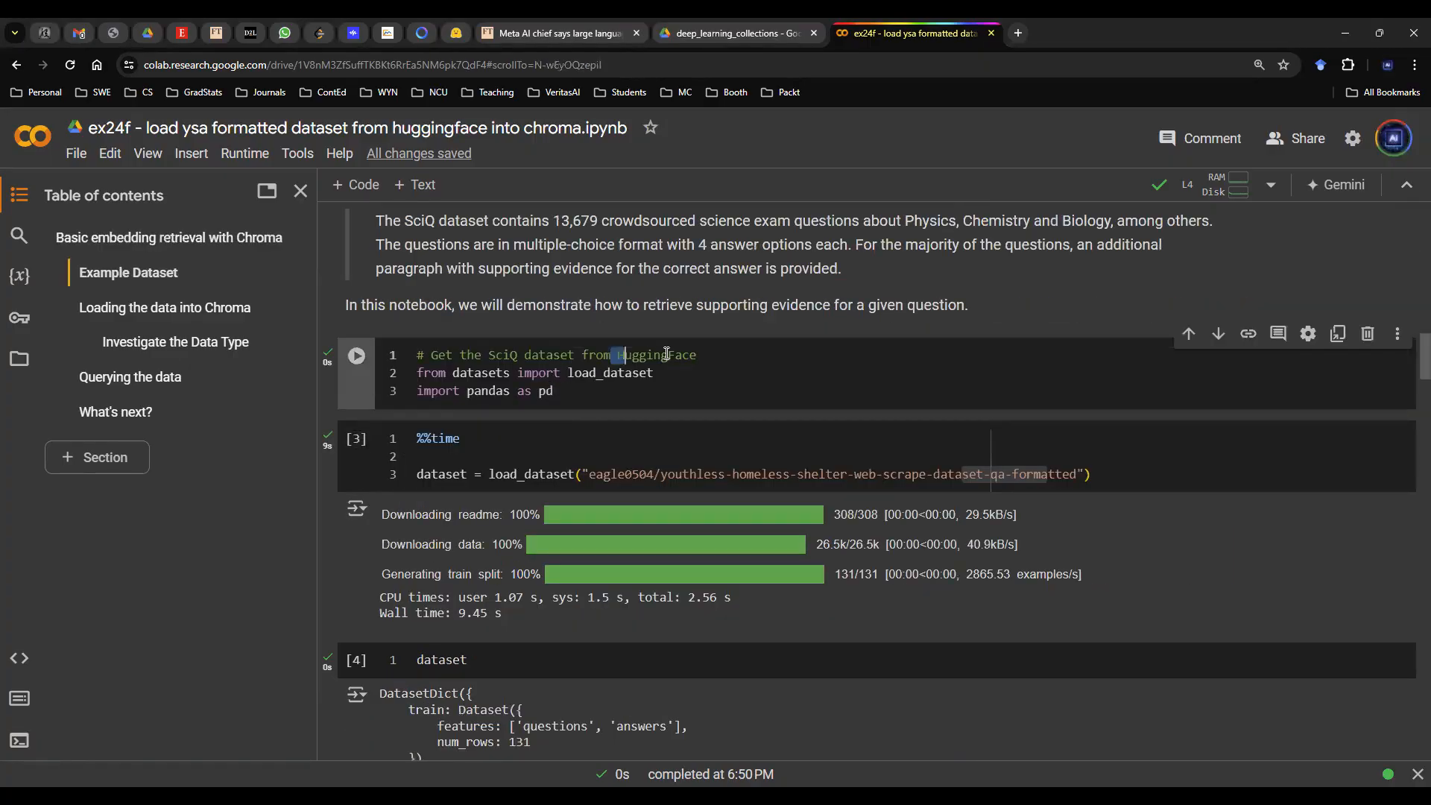
pyautogui.doubleClick(654, 355)
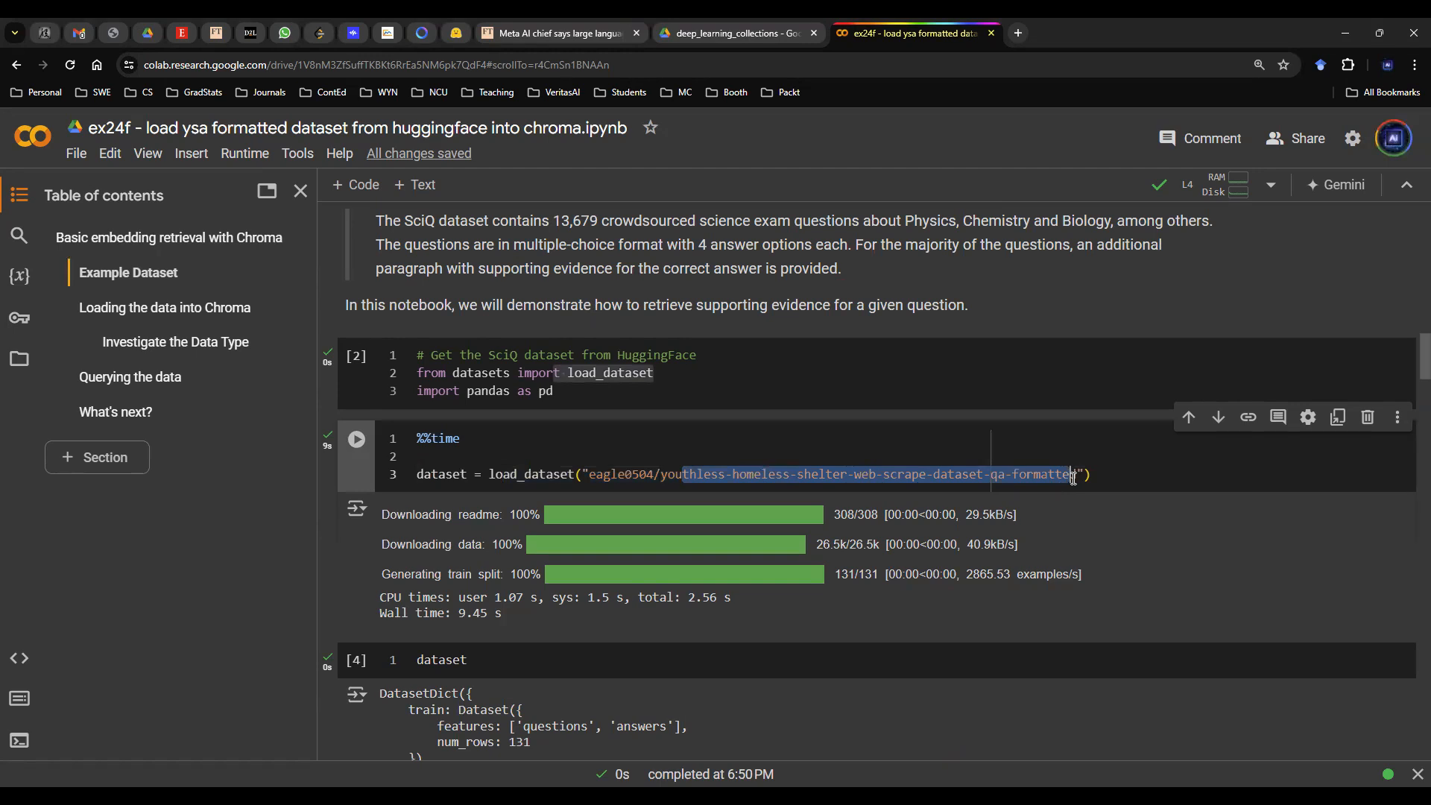
# Step: Highlight the 131-row count in the DatasetDict summary printout
pyautogui.scroll(-3)
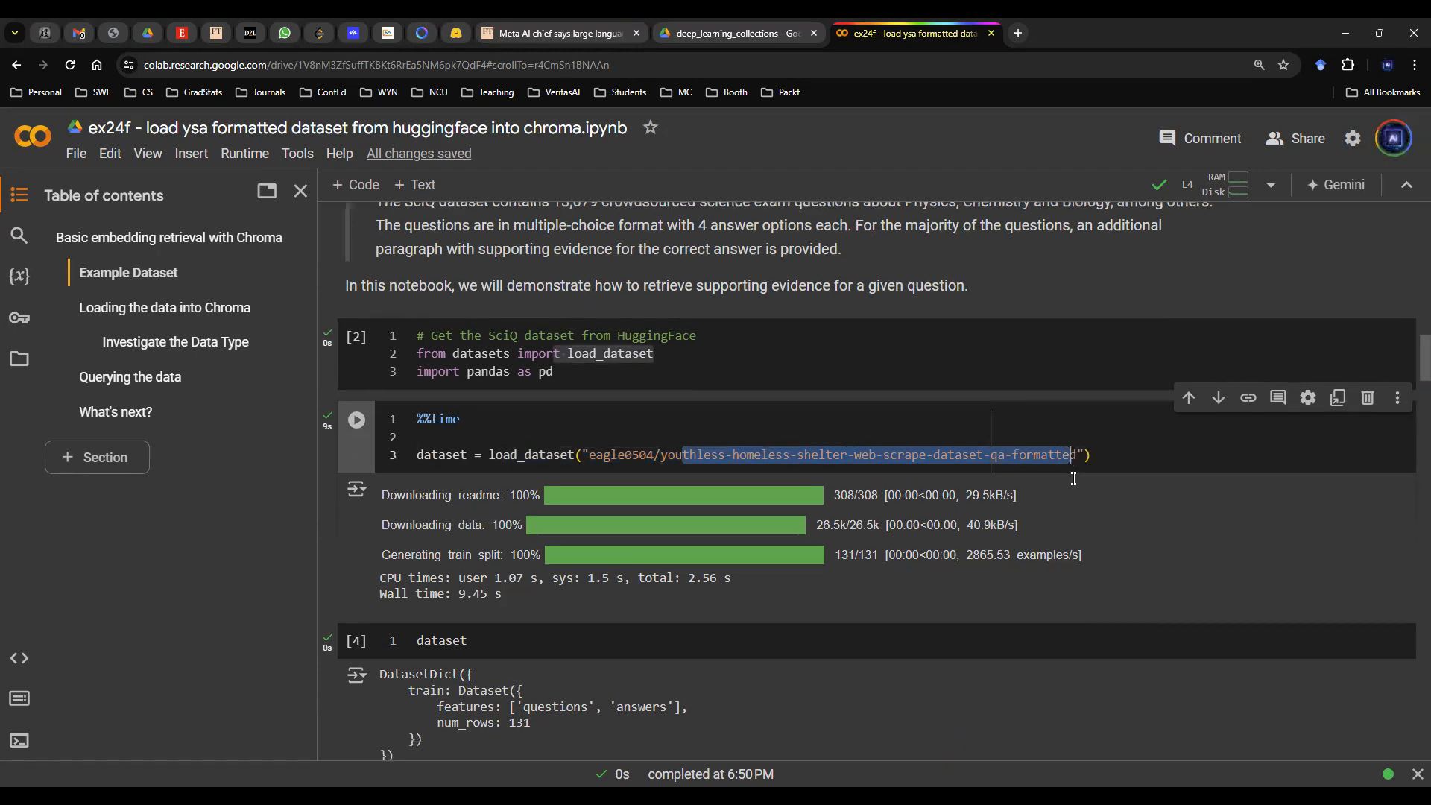
pyautogui.scroll(-3)
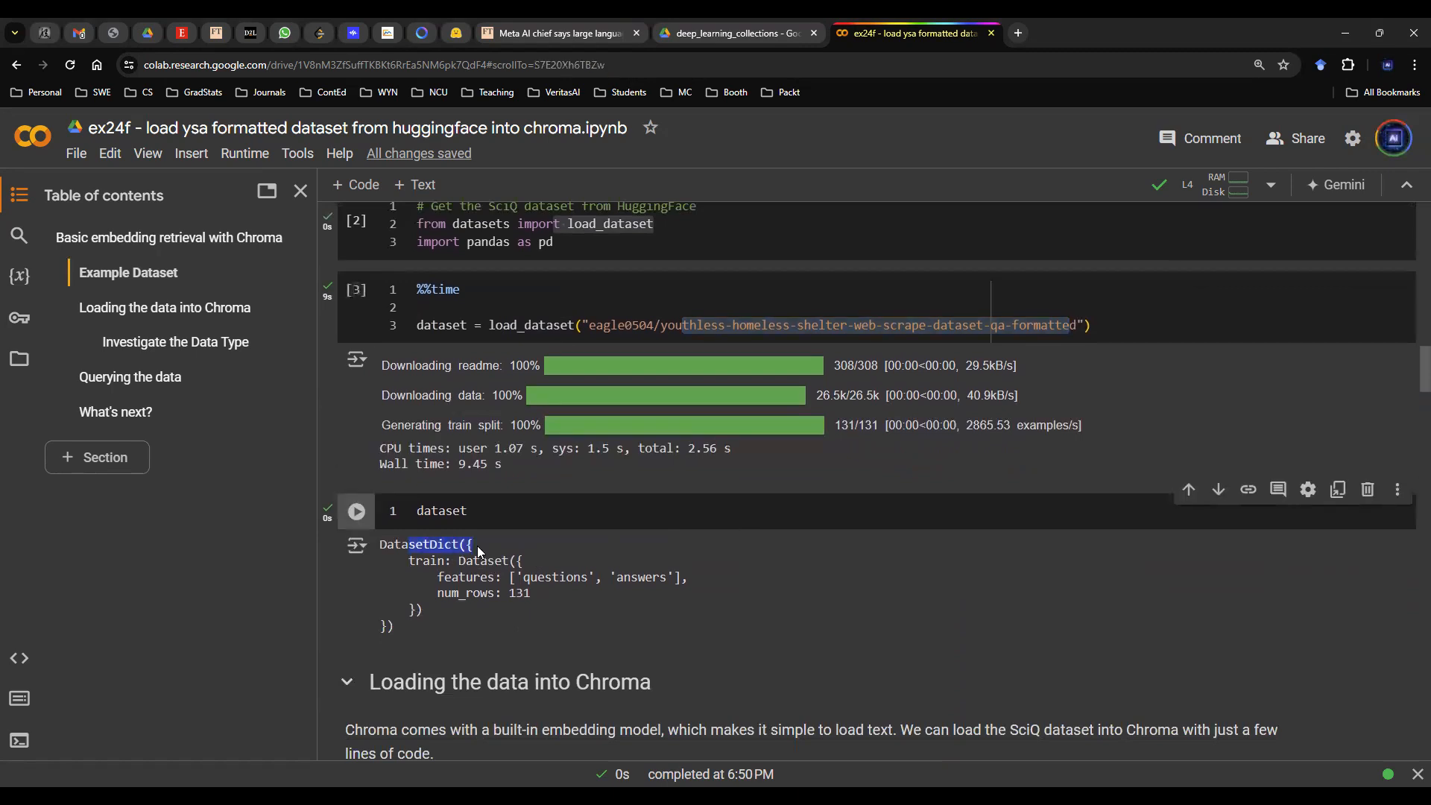
pyautogui.moveTo(480, 544); pyautogui.dragTo(502, 615)
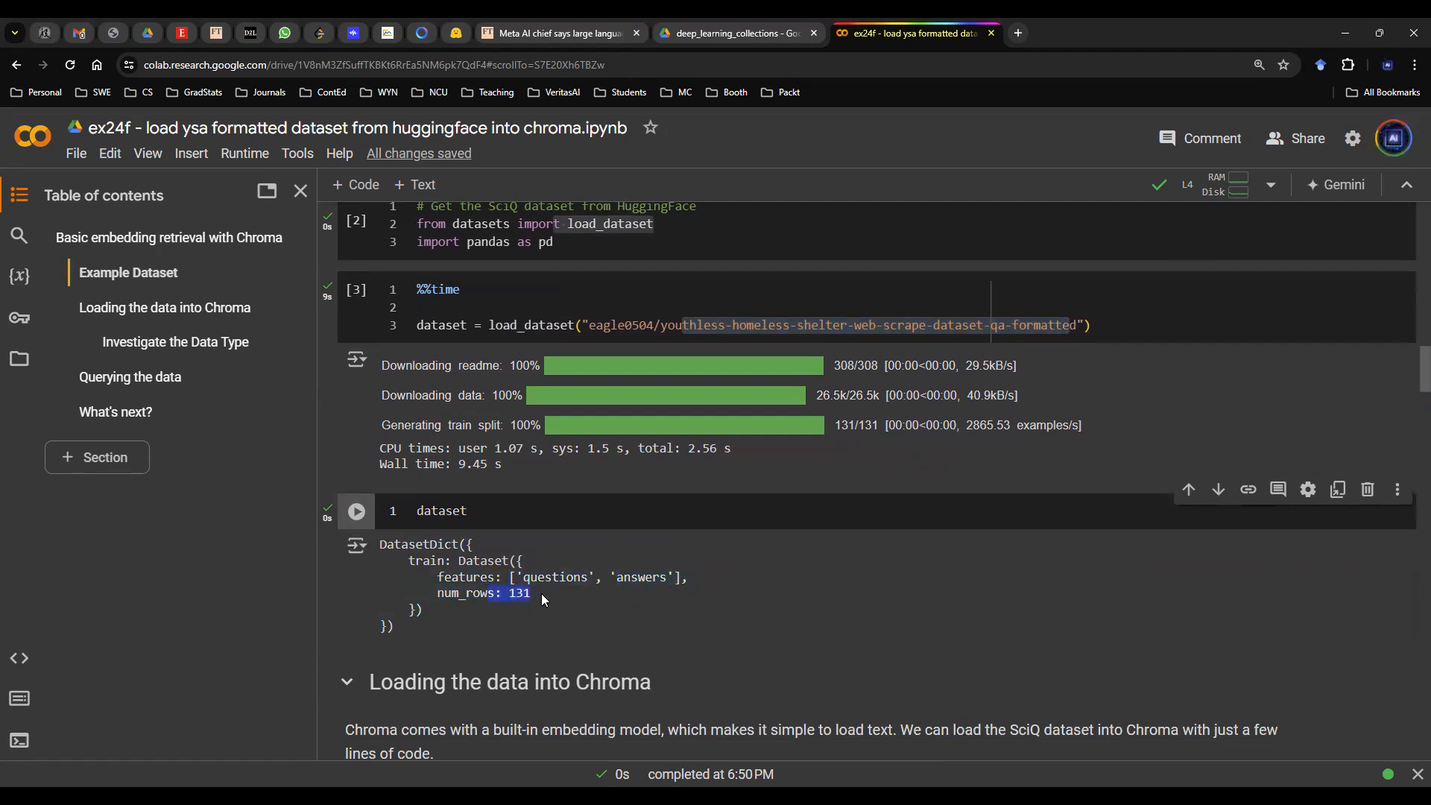
pyautogui.scroll(-3)
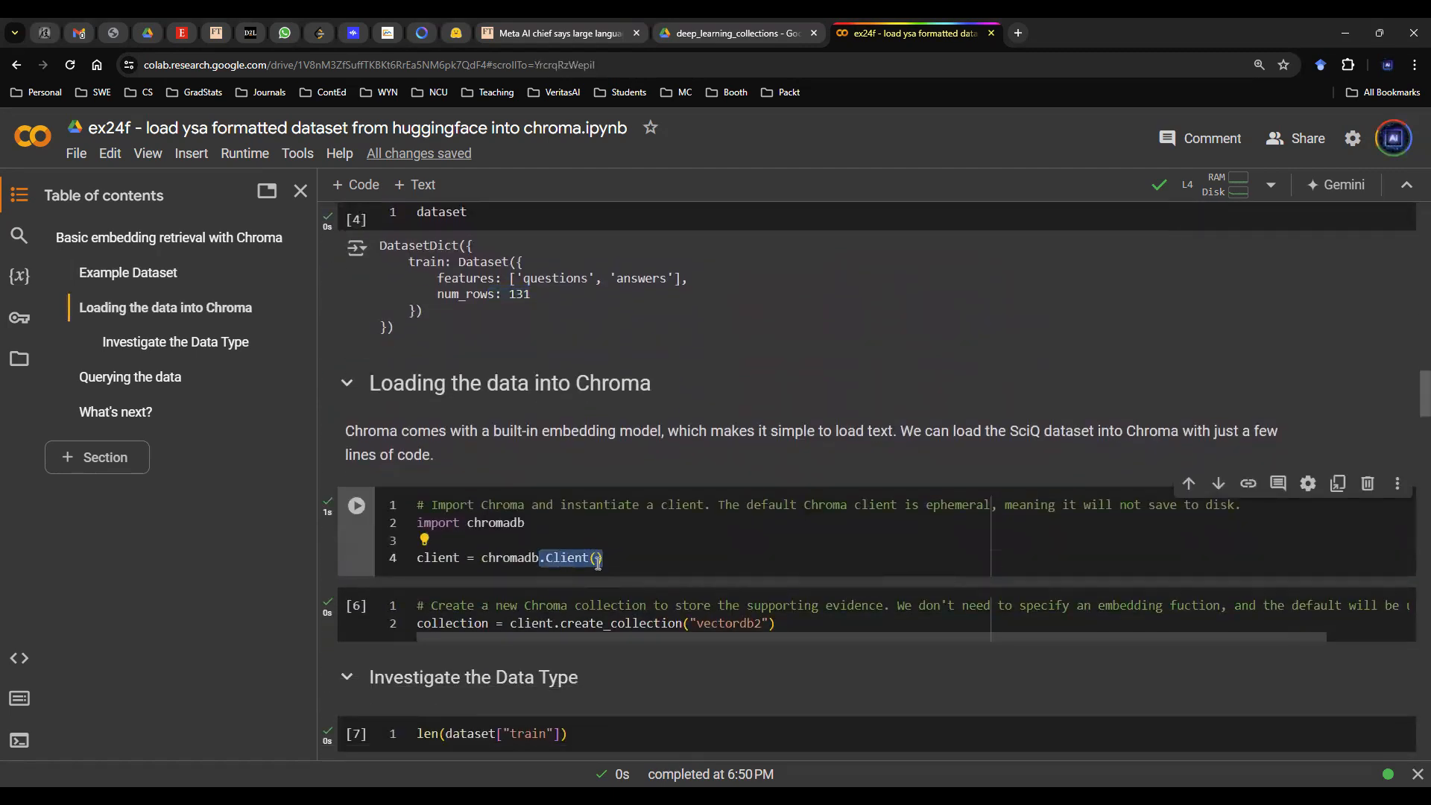
# Step: Highlight the chromadb Client call and the collection name 'vectordb2'
pyautogui.doubleClick(437, 557)
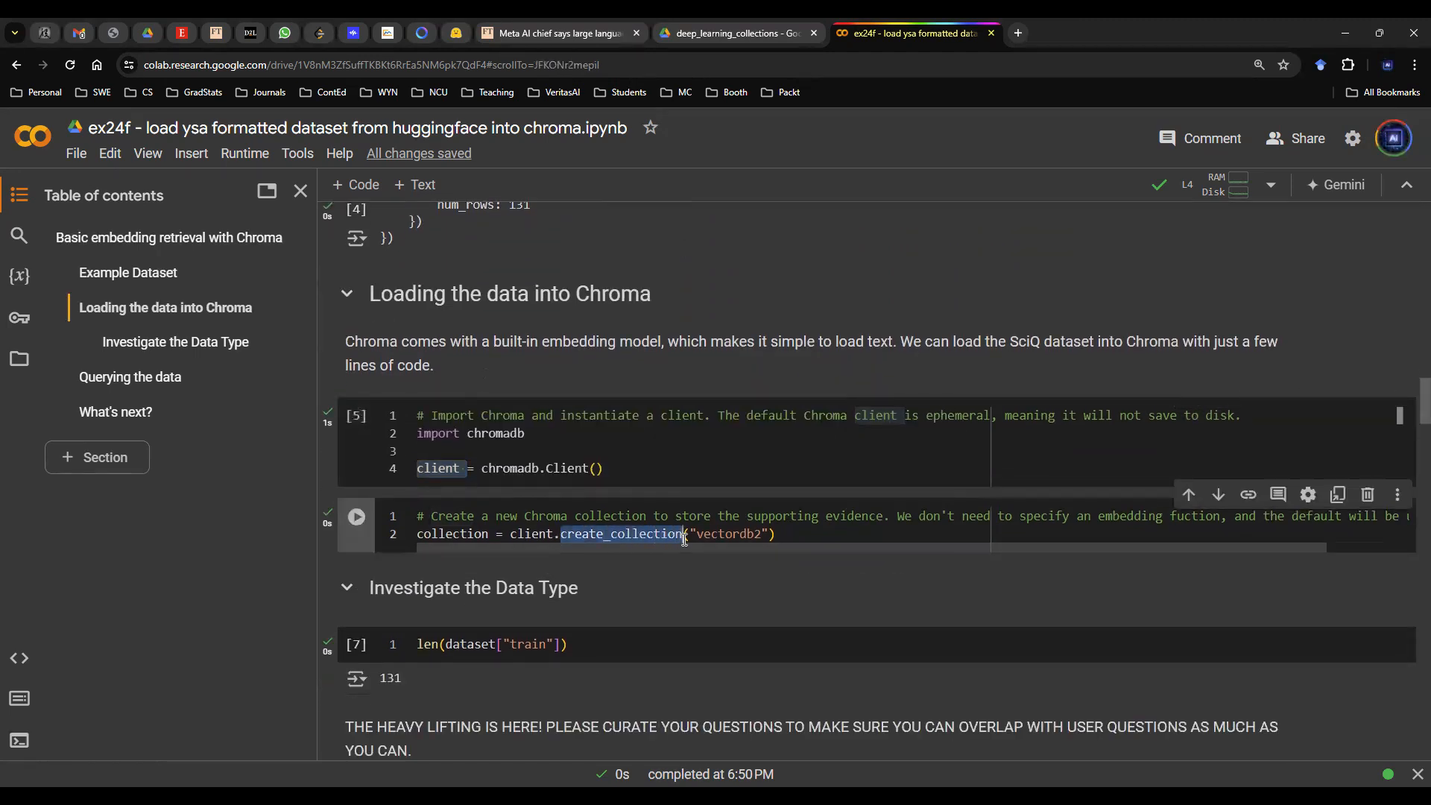
pyautogui.doubleClick(728, 534)
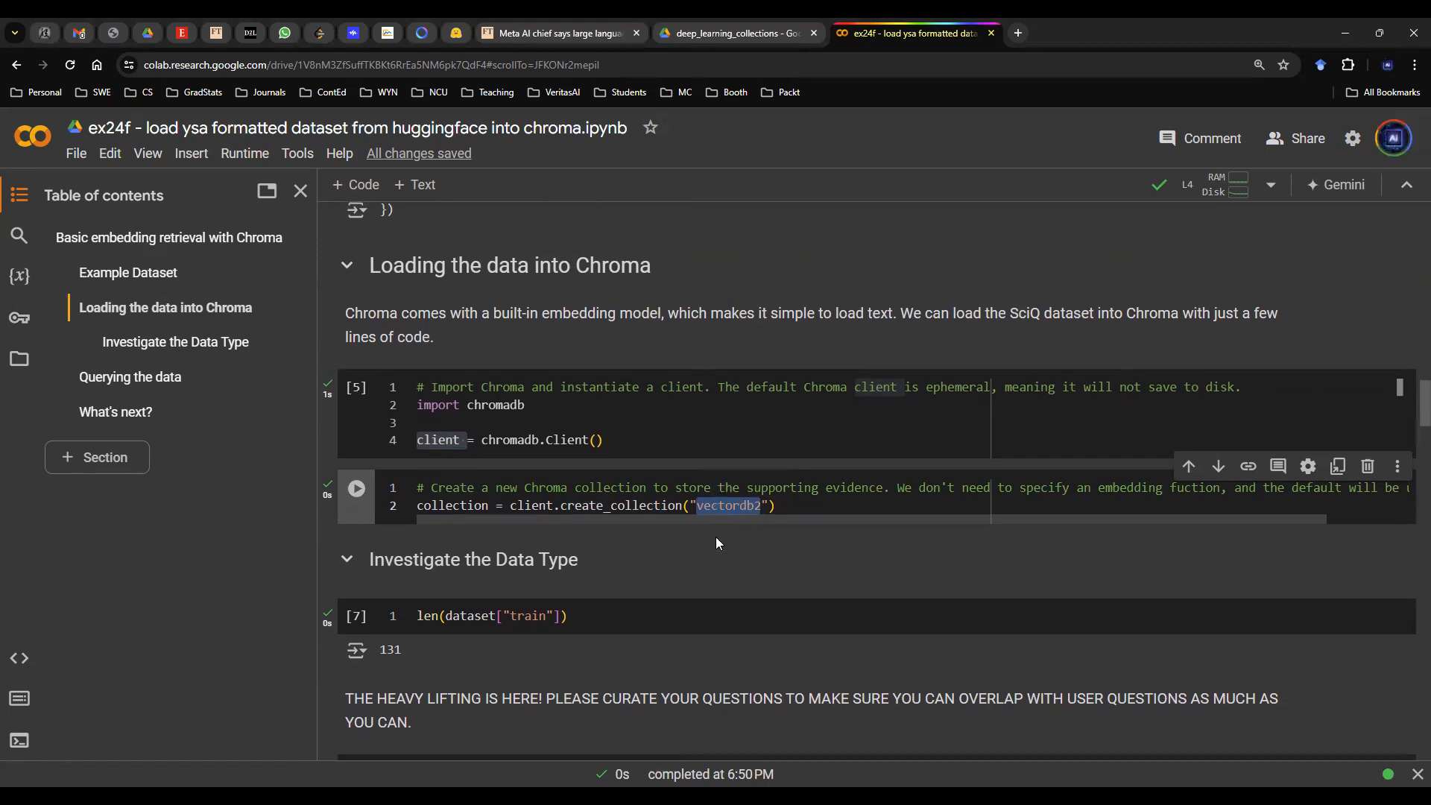
# Step: Highlight 'questions' in dataset['train']['questions'] and scroll through the question list
pyautogui.scroll(-3)
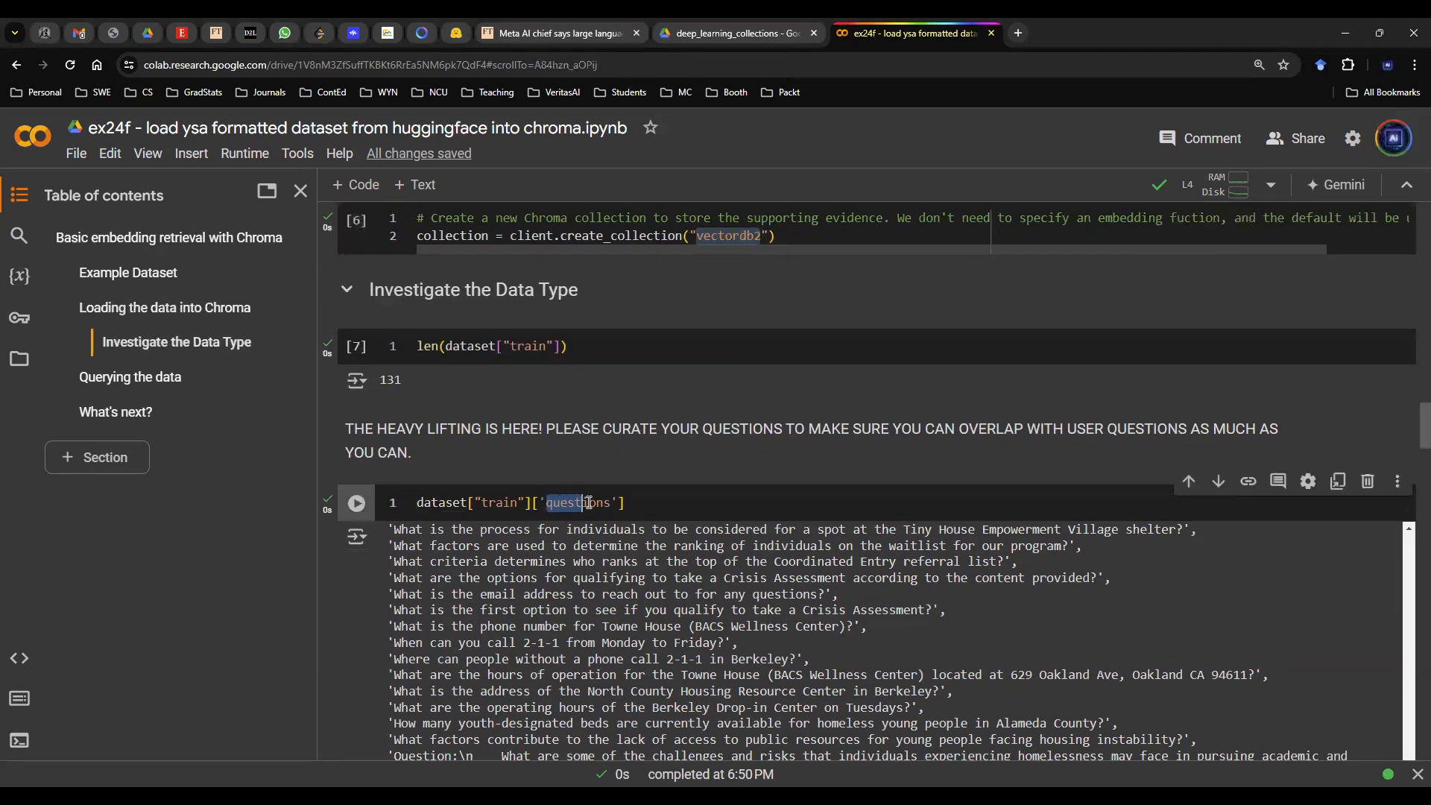
pyautogui.doubleClick(580, 501)
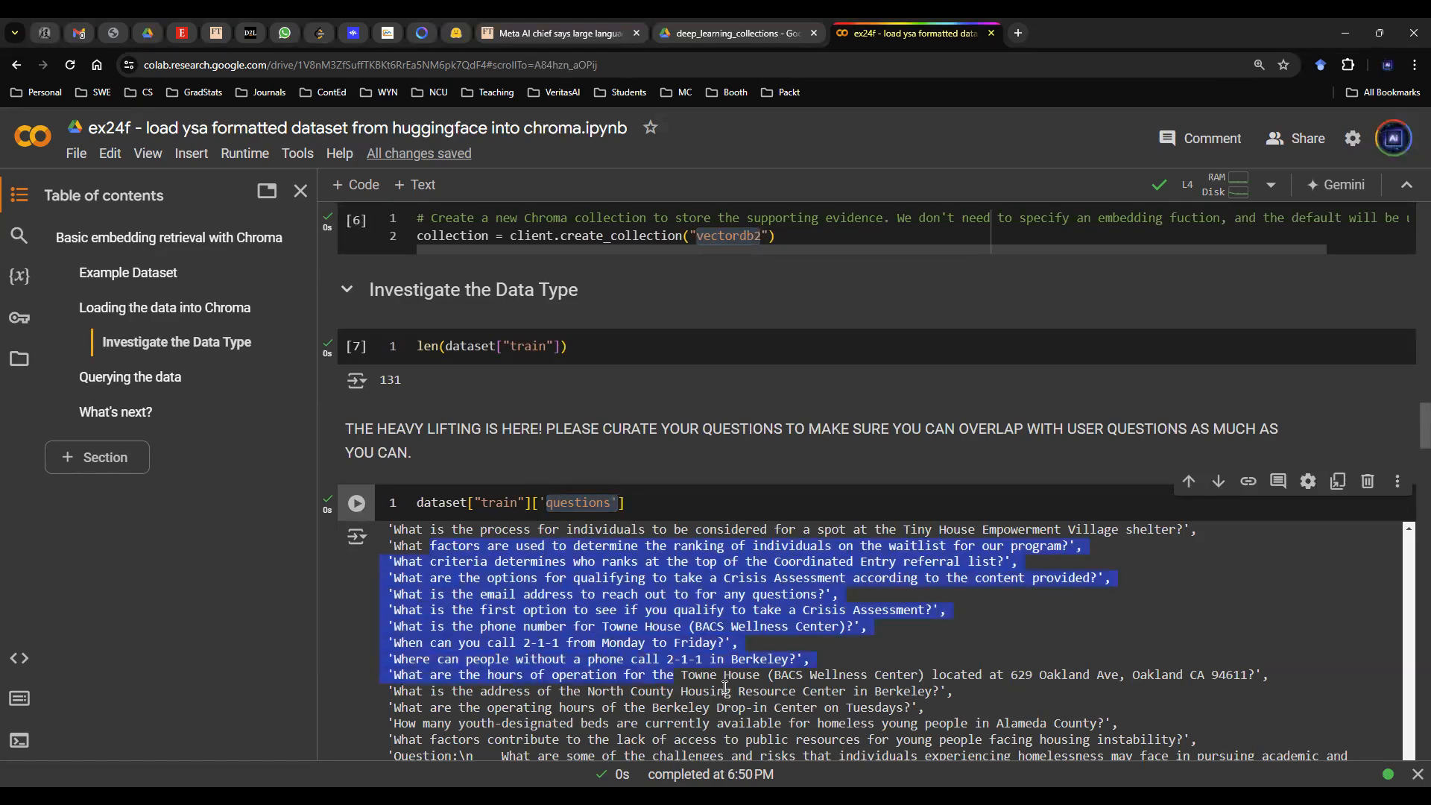
pyautogui.scroll(-3)
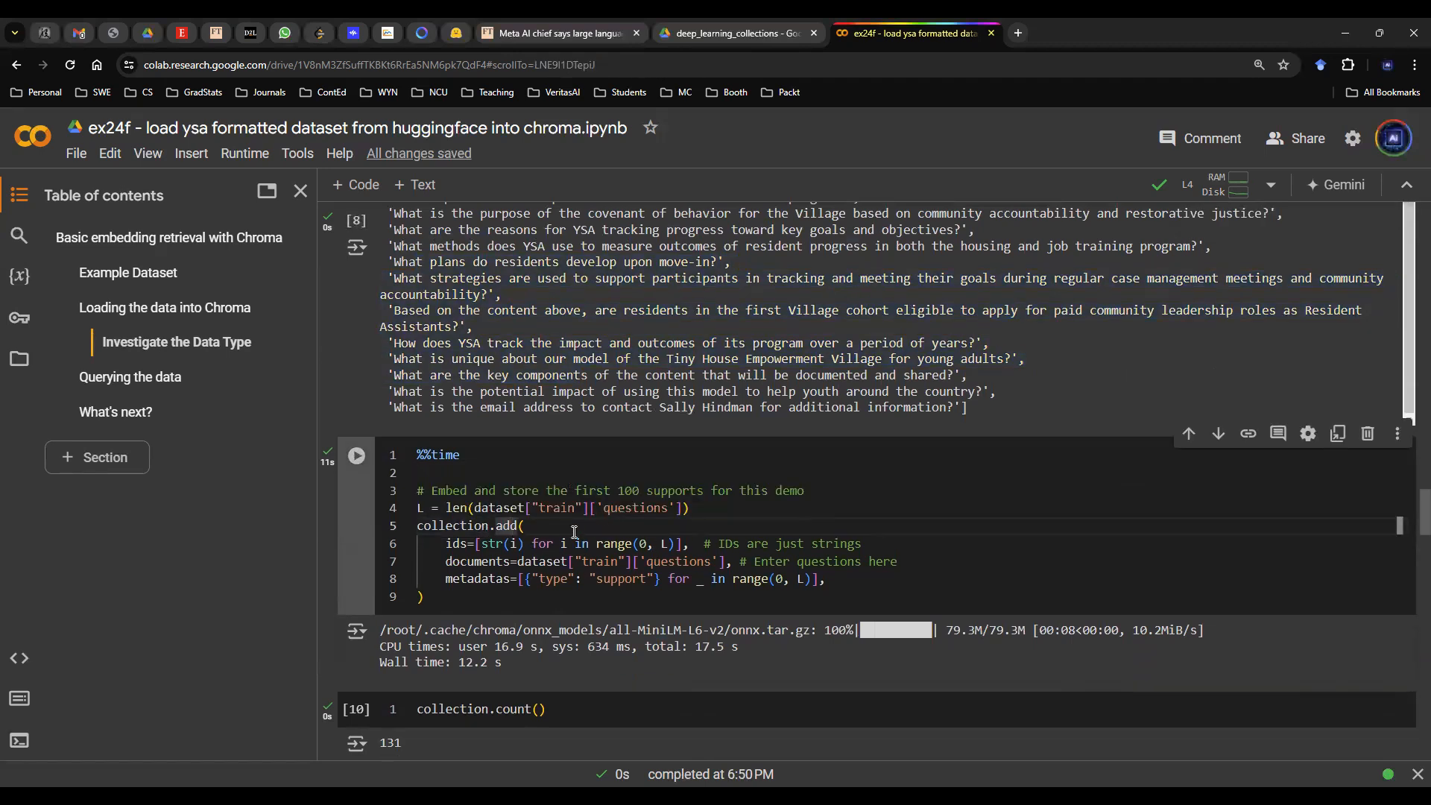
# Step: Highlight the collection, the add call and the questions passed as documents
pyautogui.doubleClick(454, 526)
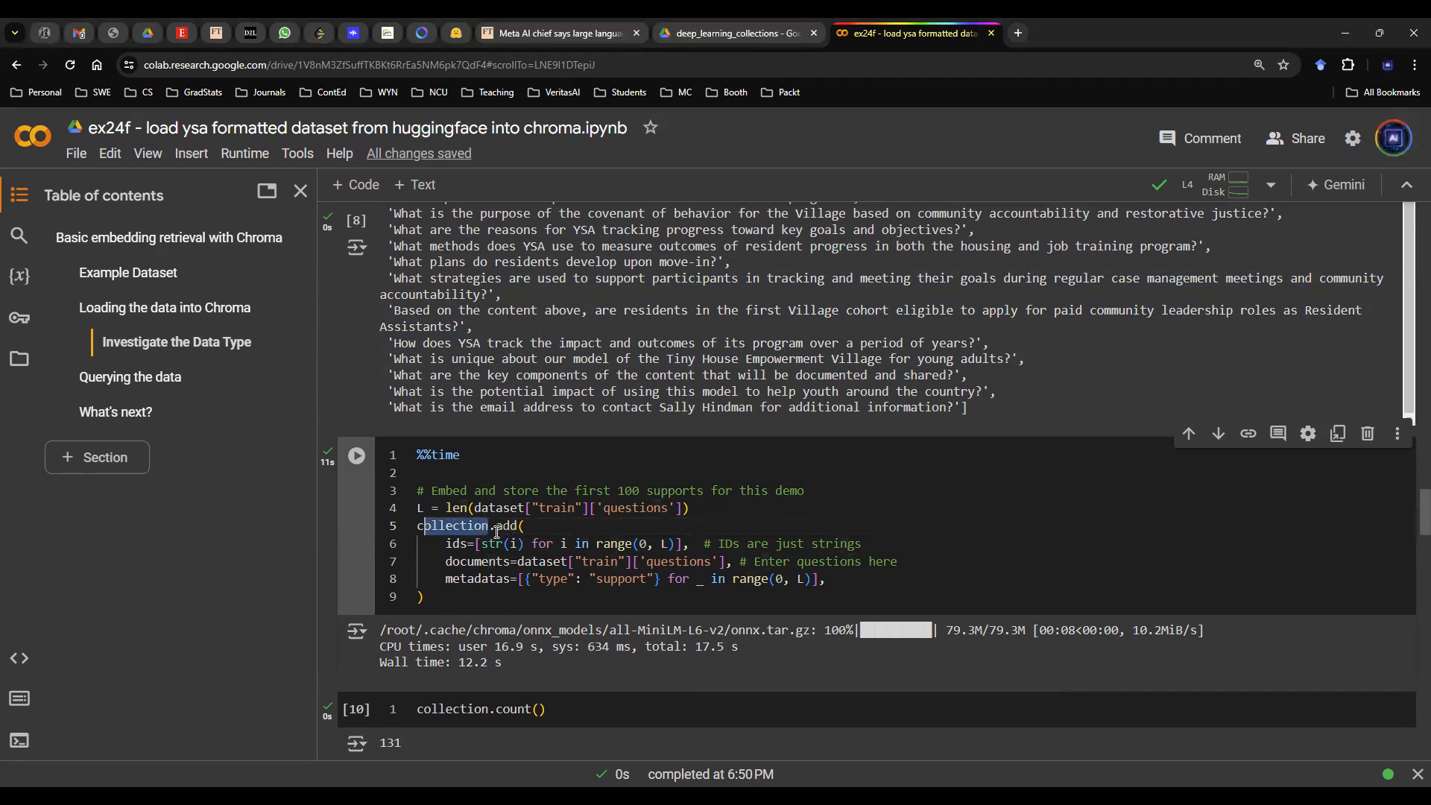
pyautogui.doubleClick(505, 525)
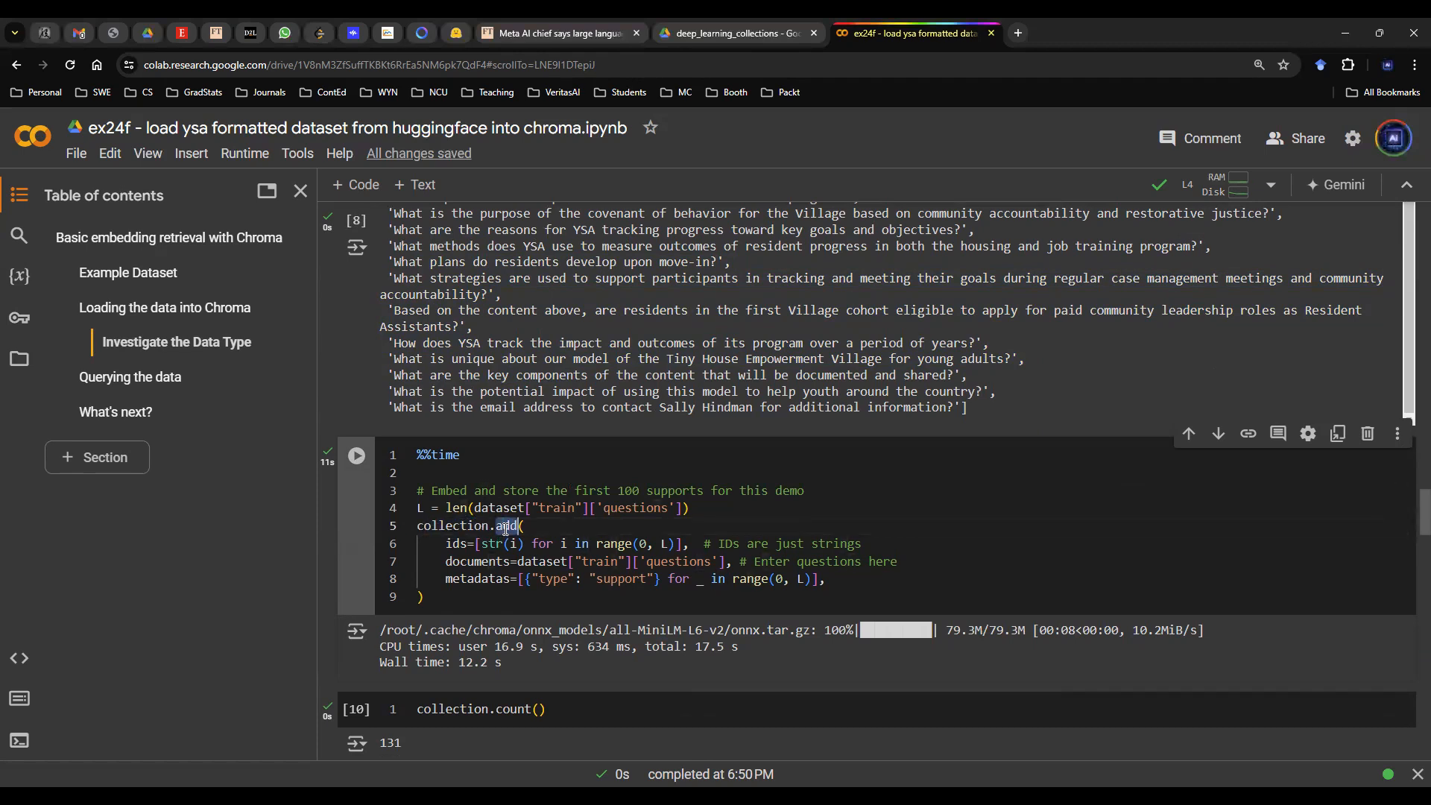
pyautogui.moveTo(448, 543); pyautogui.dragTo(687, 543)
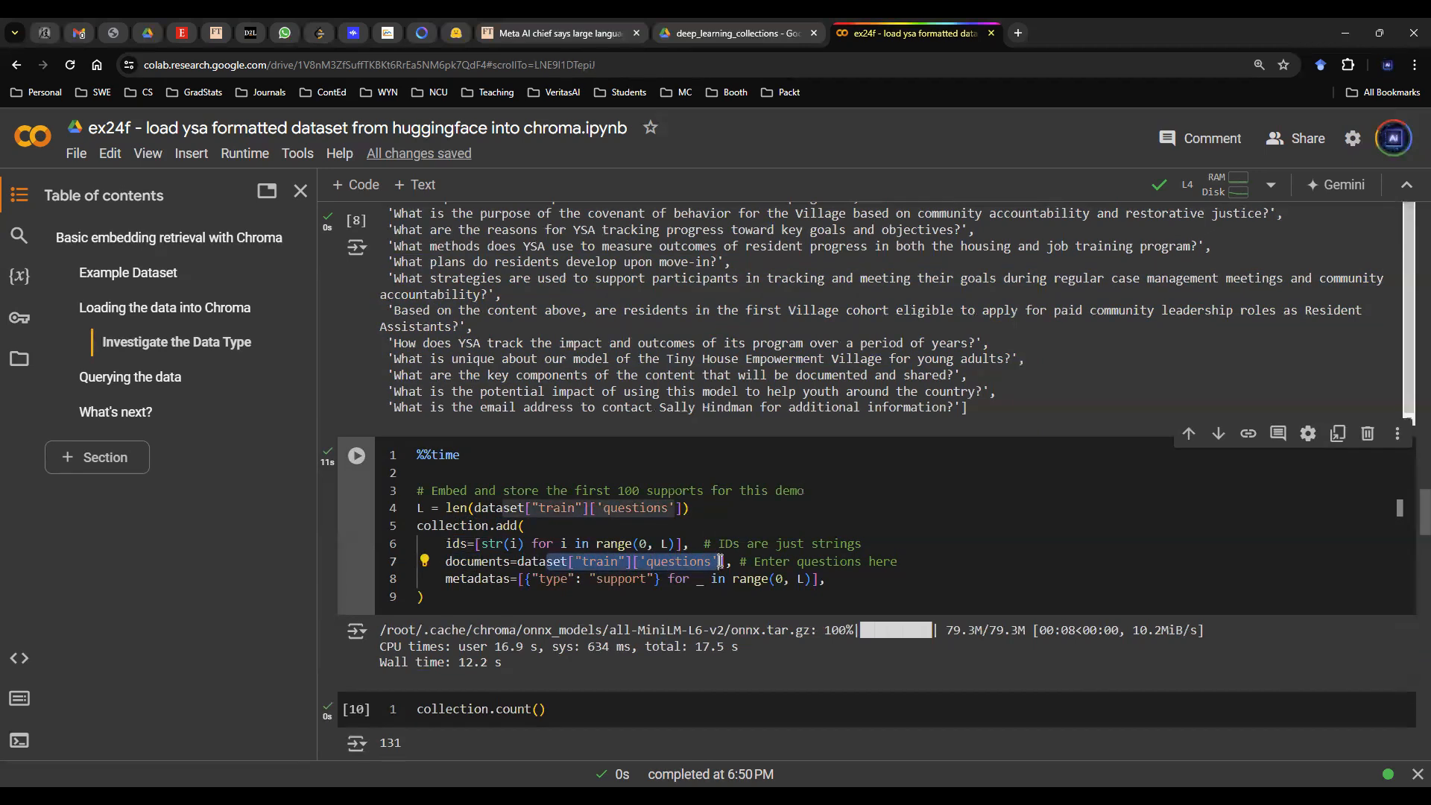
pyautogui.doubleClick(678, 561)
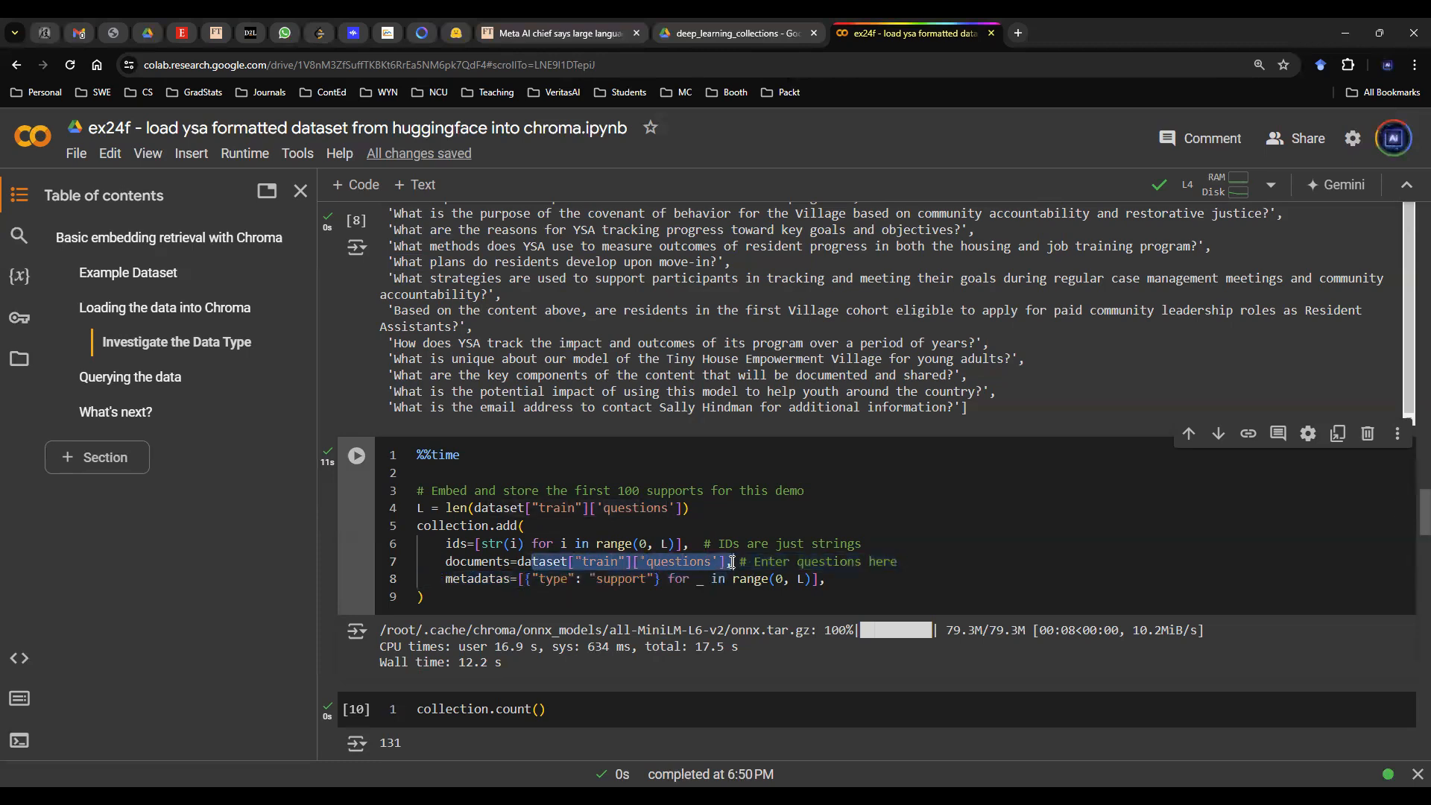
pyautogui.doubleClick(461, 526)
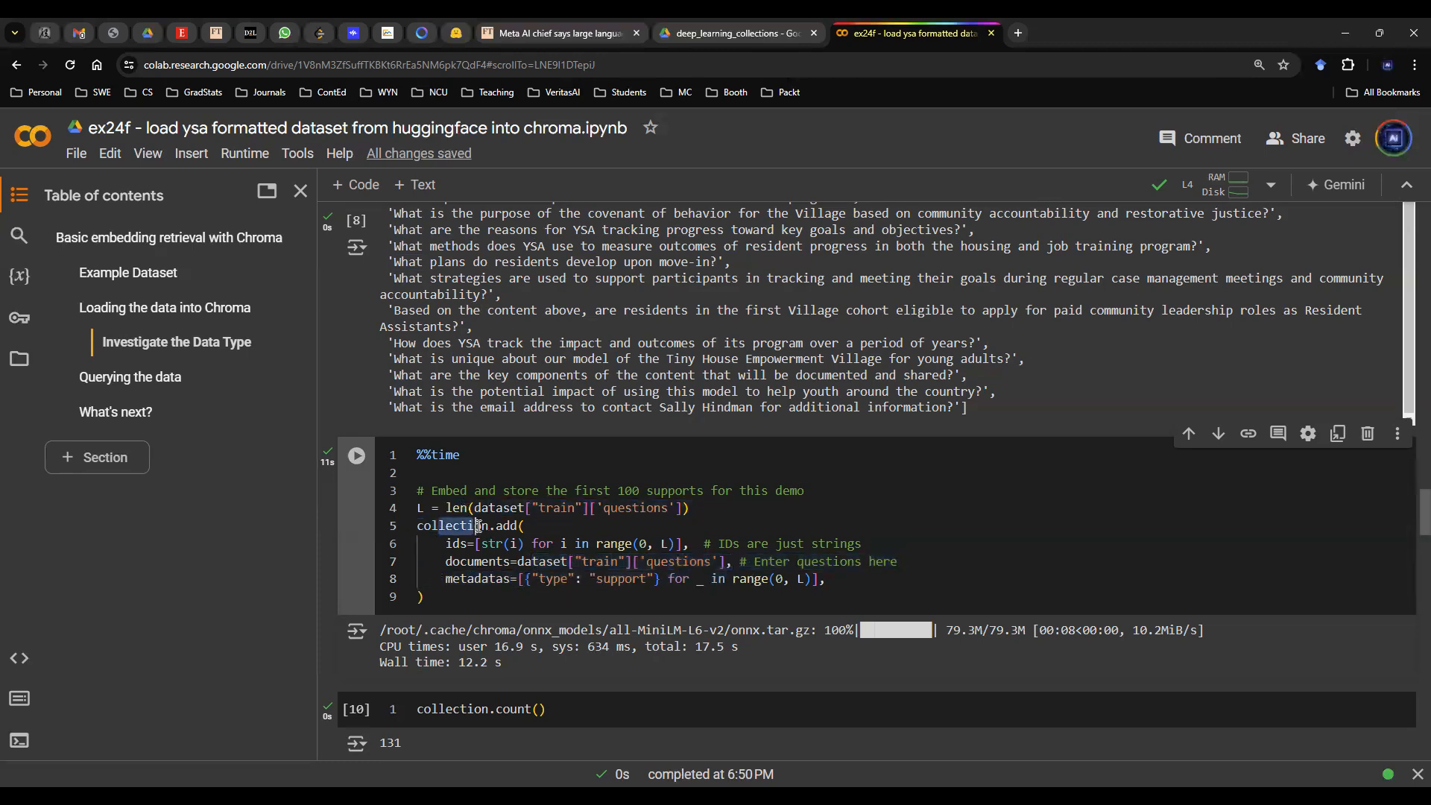
# Step: Highlight the collection.count() result of 131
pyautogui.scroll(-3)
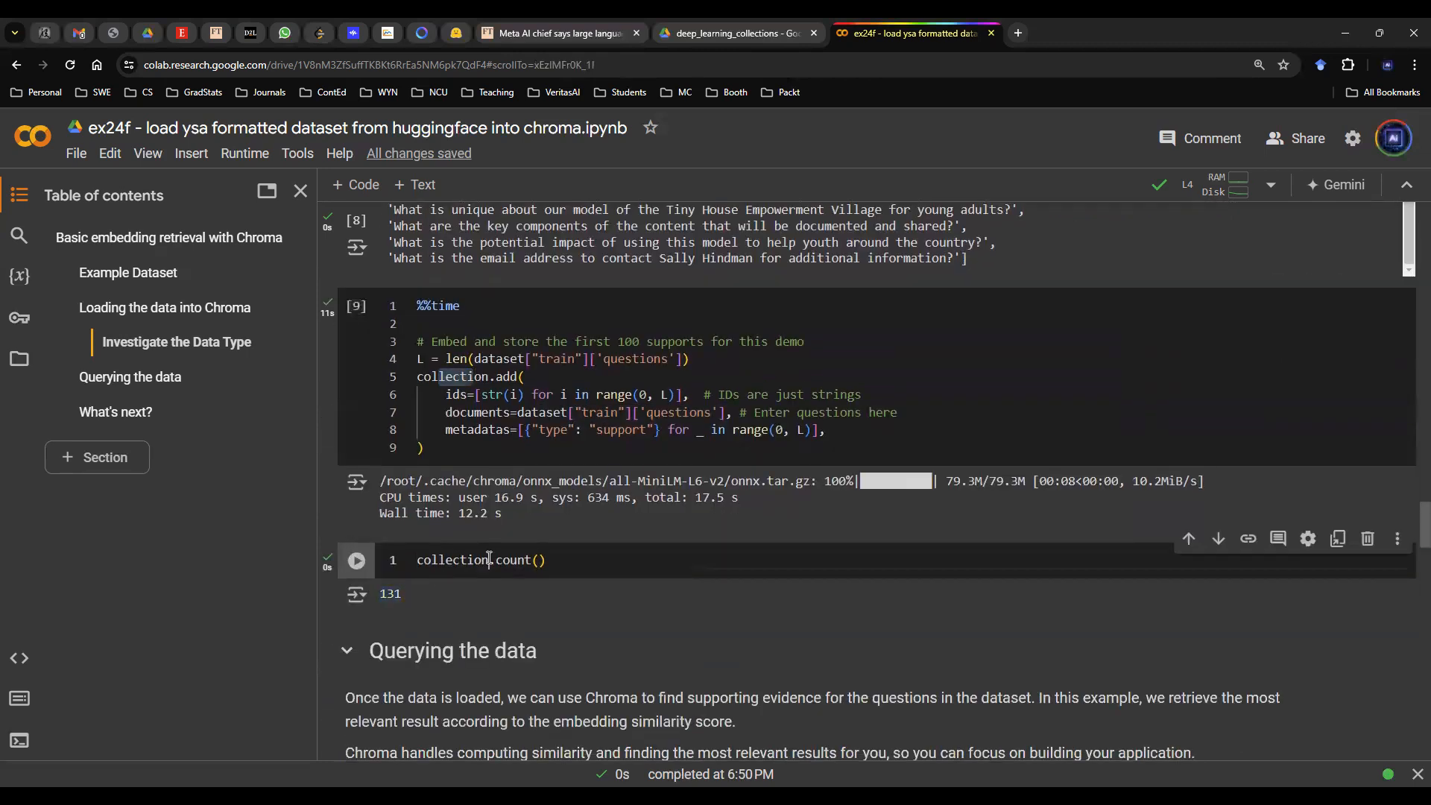
pyautogui.doubleClick(389, 594)
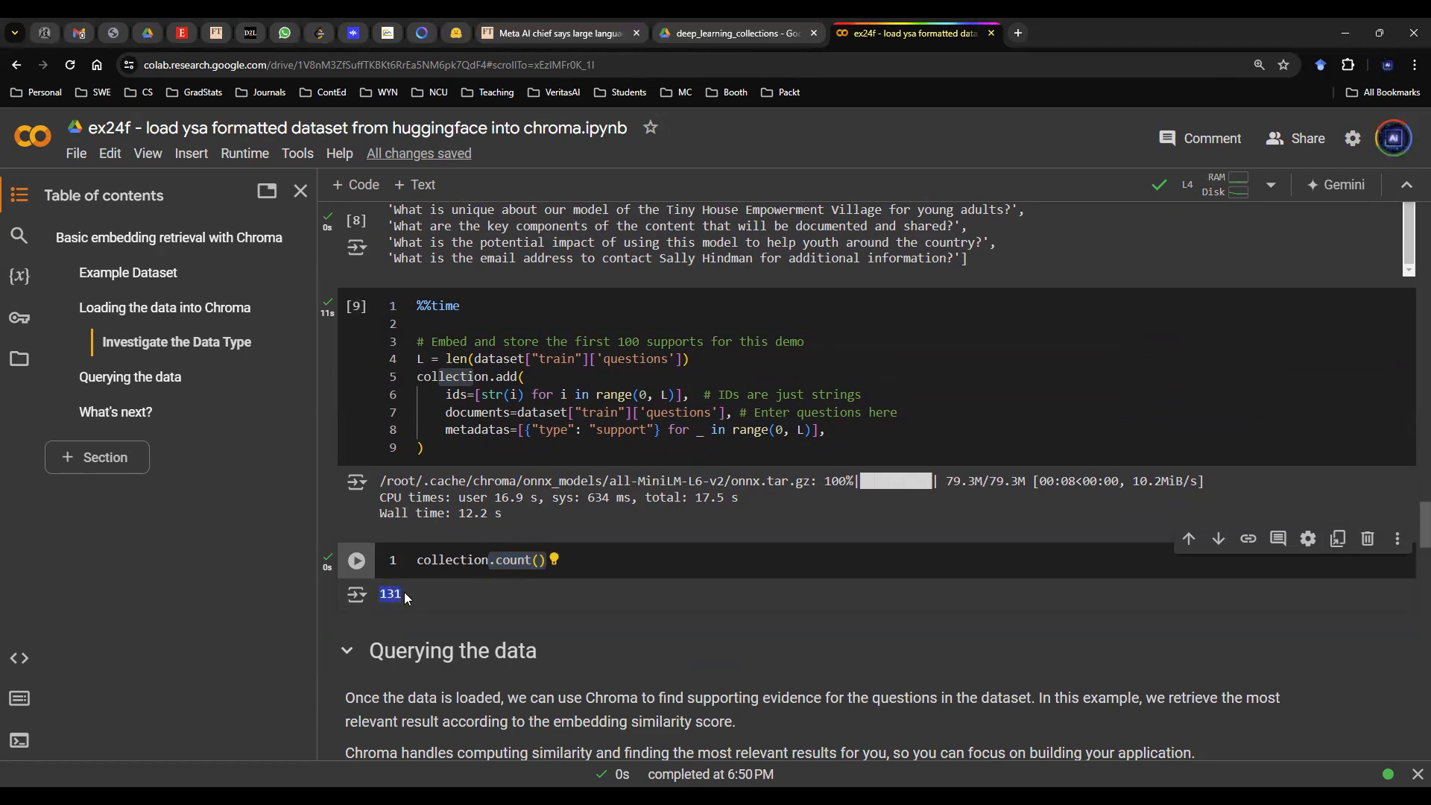
# Step: Scroll to 'Querying the data' and highlight the user_query question text
pyautogui.scroll(-3)
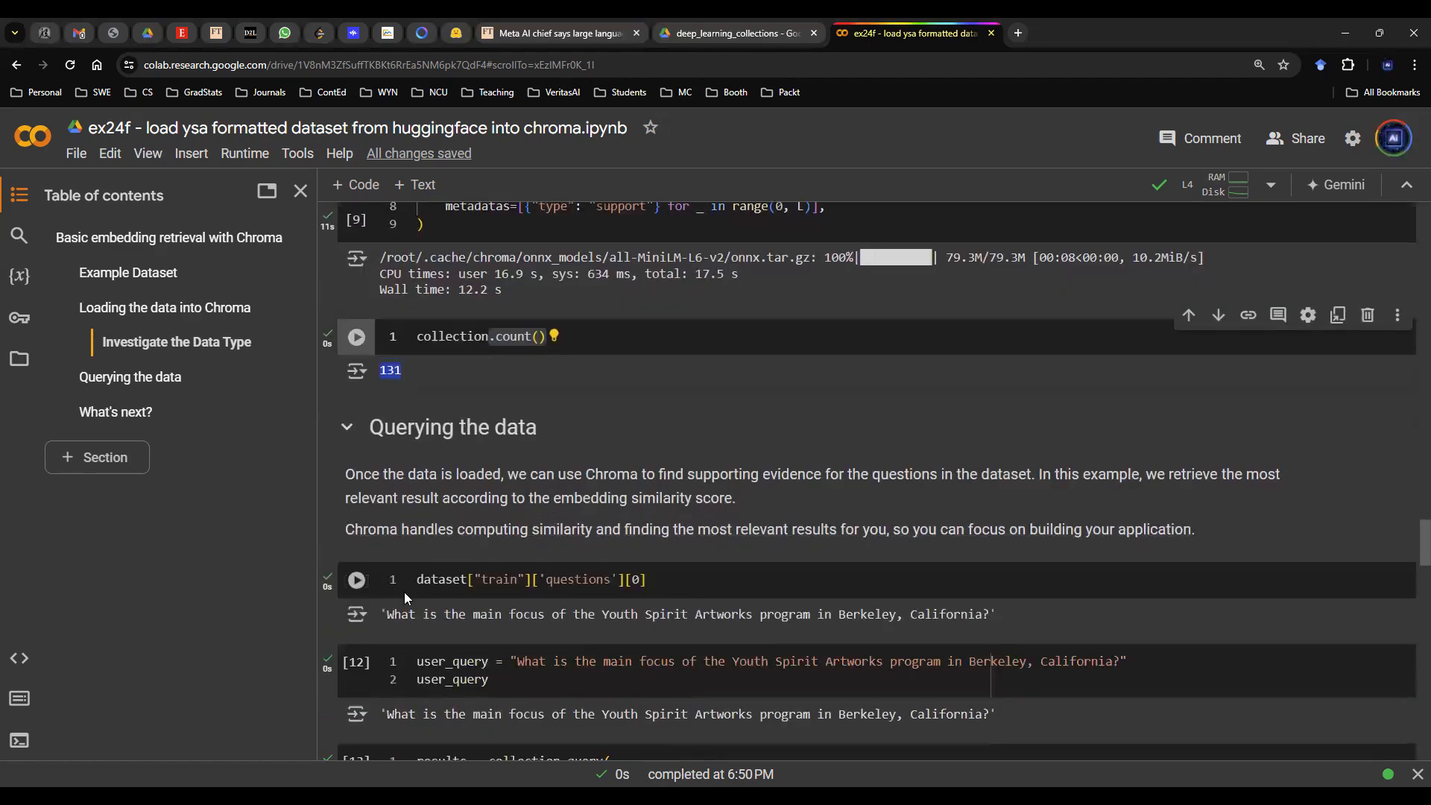
pyautogui.scroll(-3)
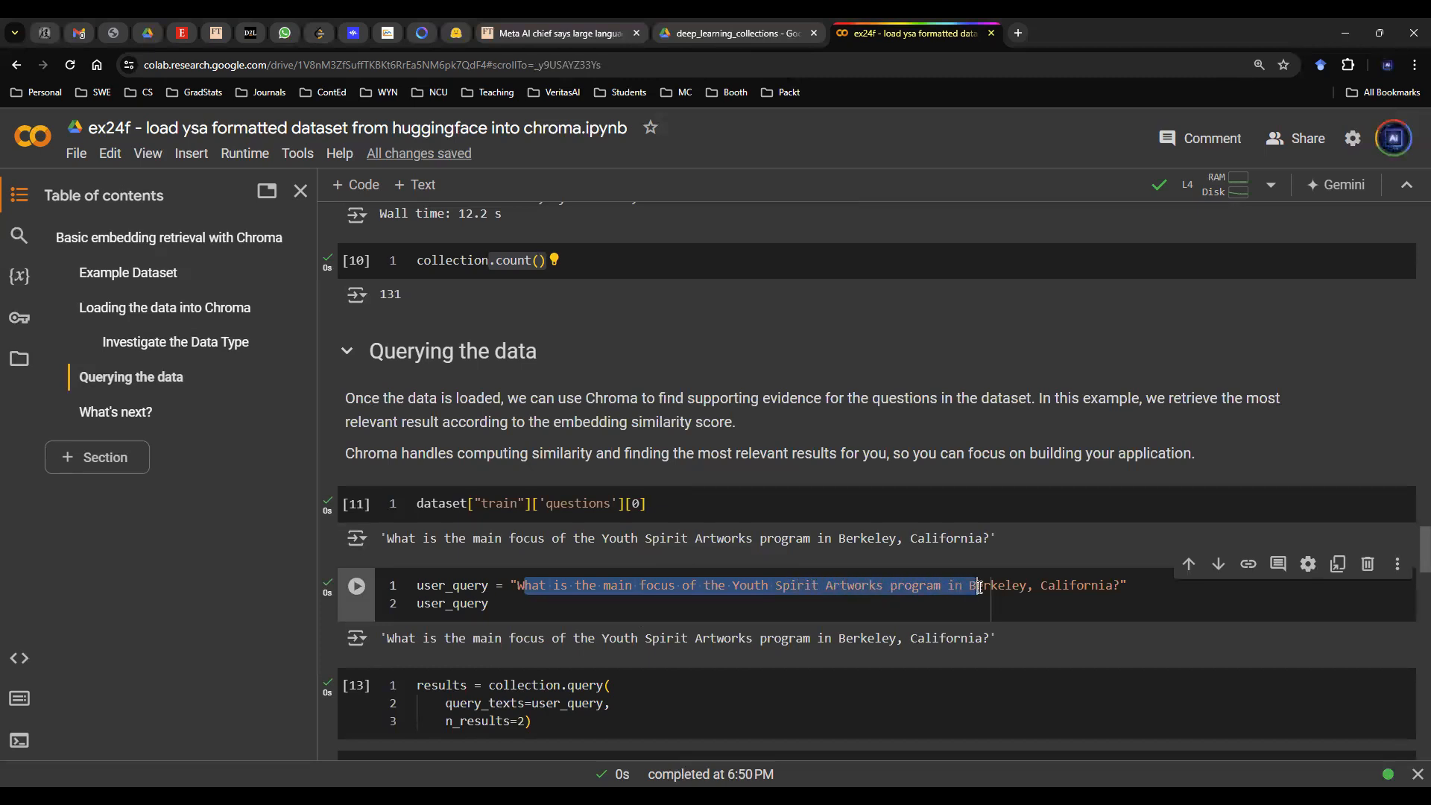
pyautogui.moveTo(971, 585); pyautogui.dragTo(1102, 585)
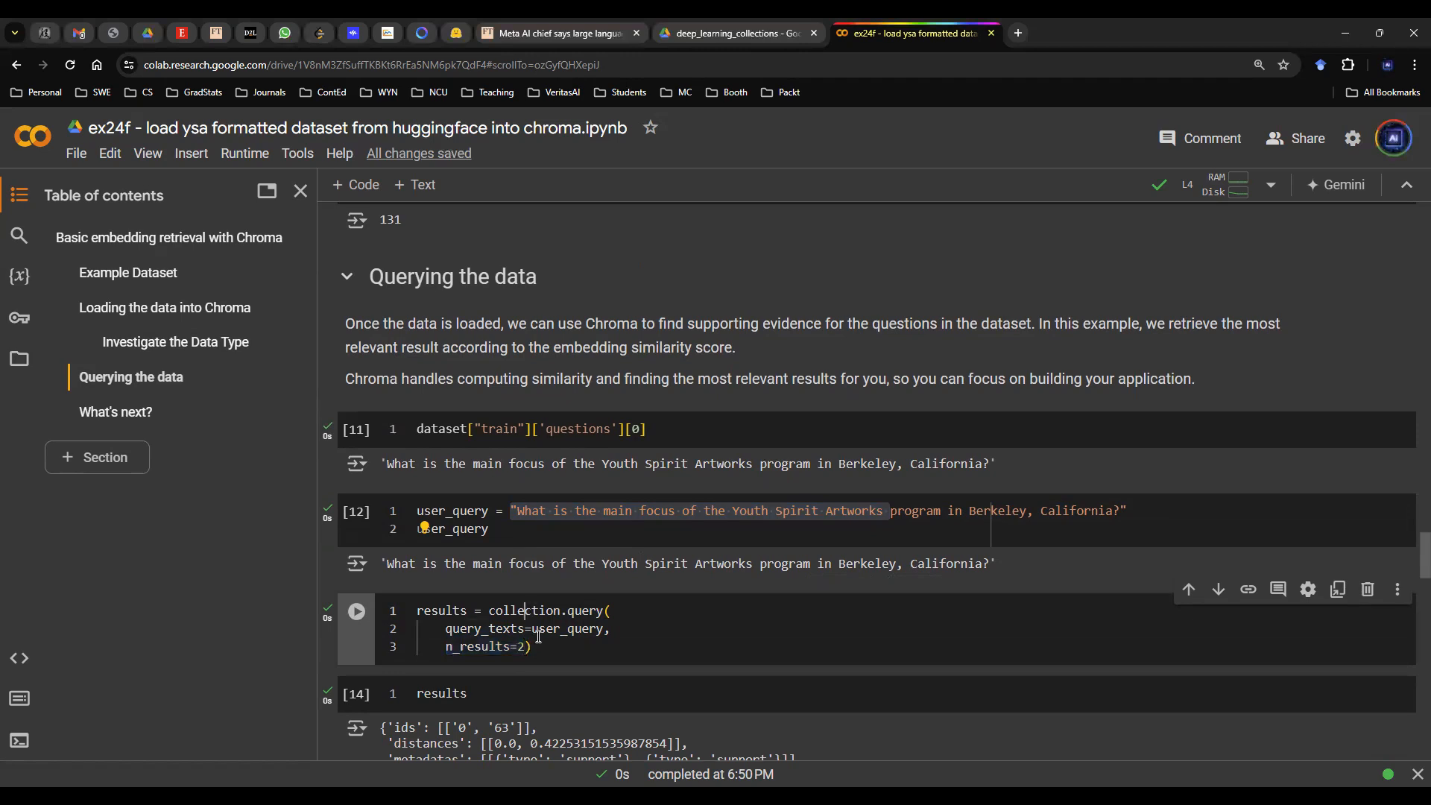
# Step: Highlight the returned result ids 0 and 63 and the top matching document
pyautogui.scroll(-3)
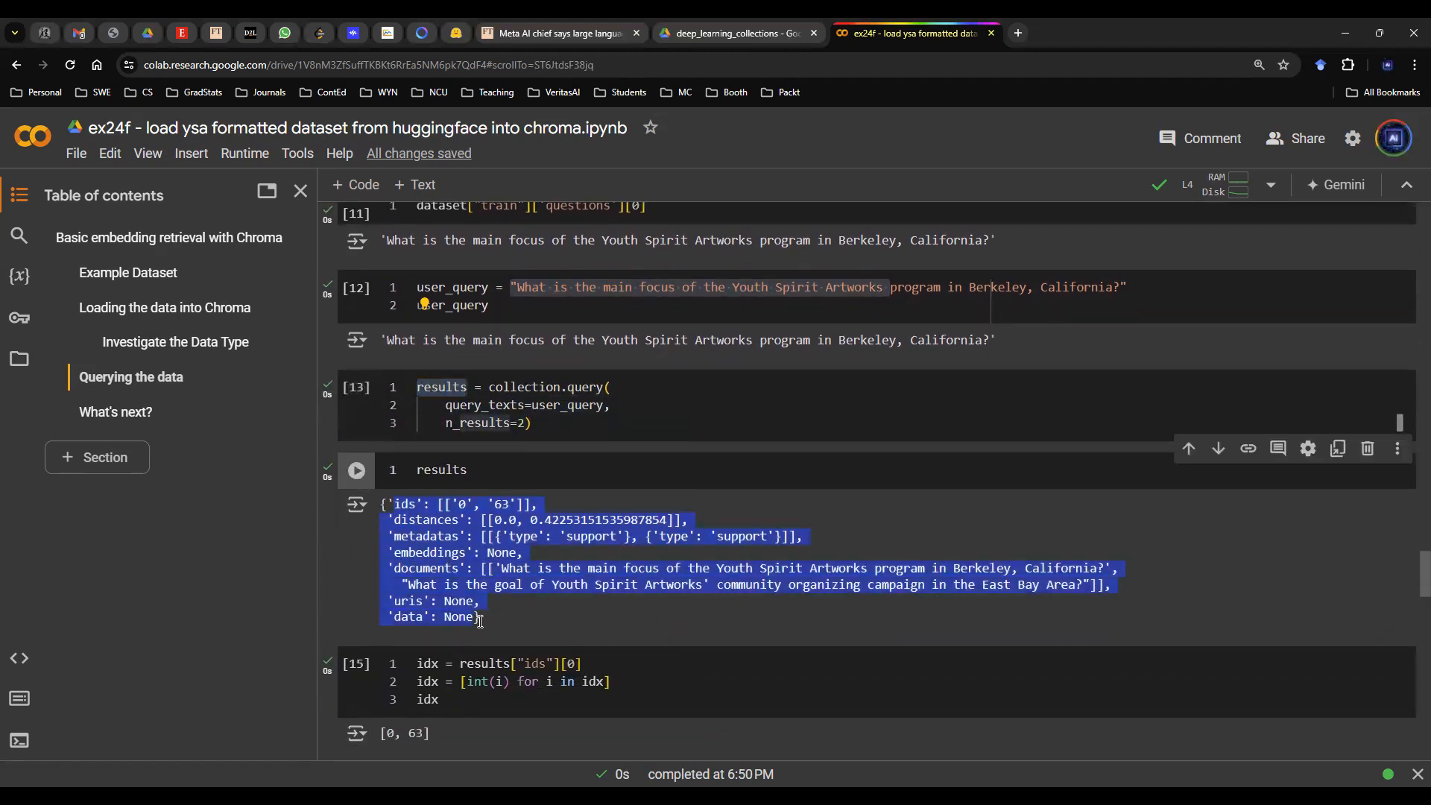
pyautogui.moveTo(465, 561)
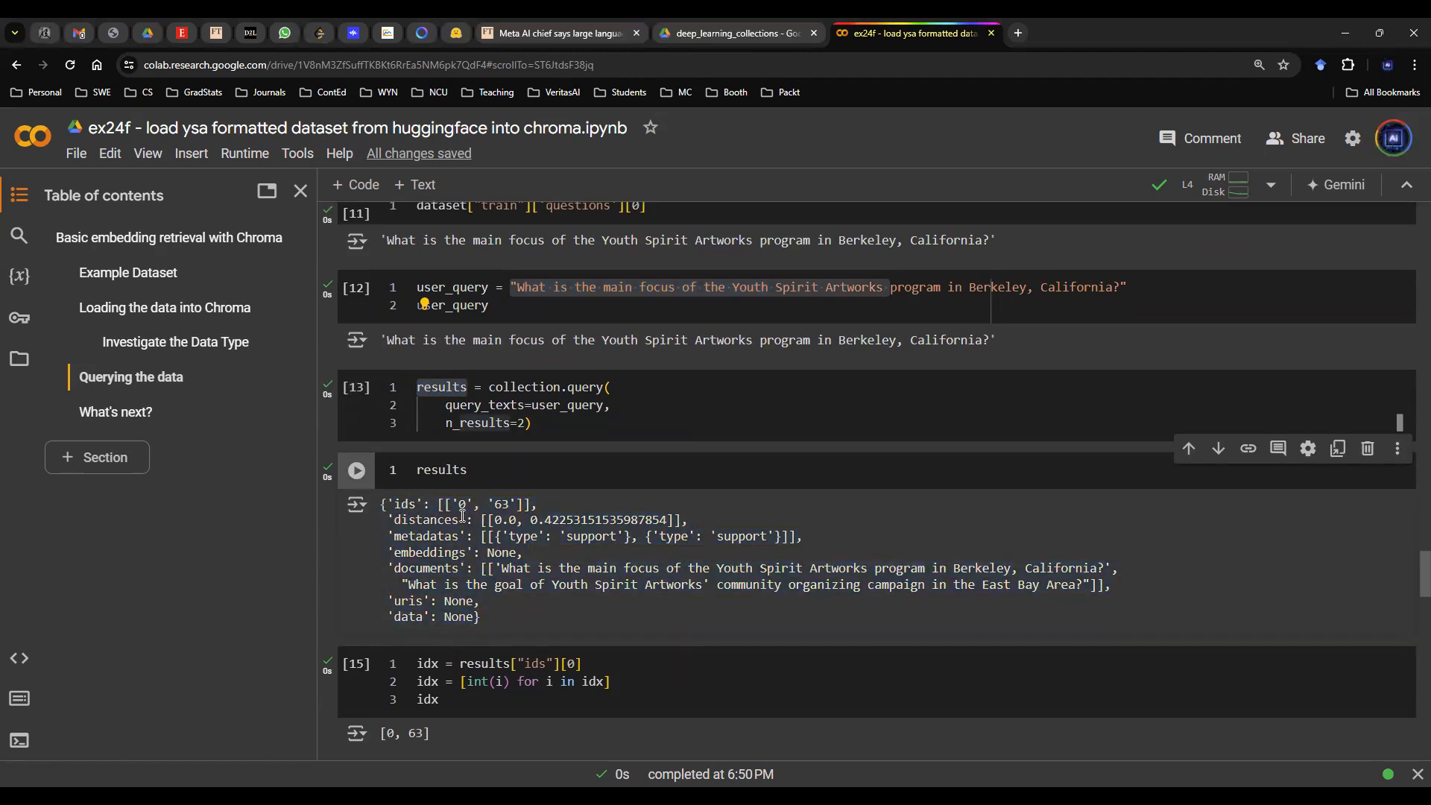
pyautogui.doubleClick(509, 503)
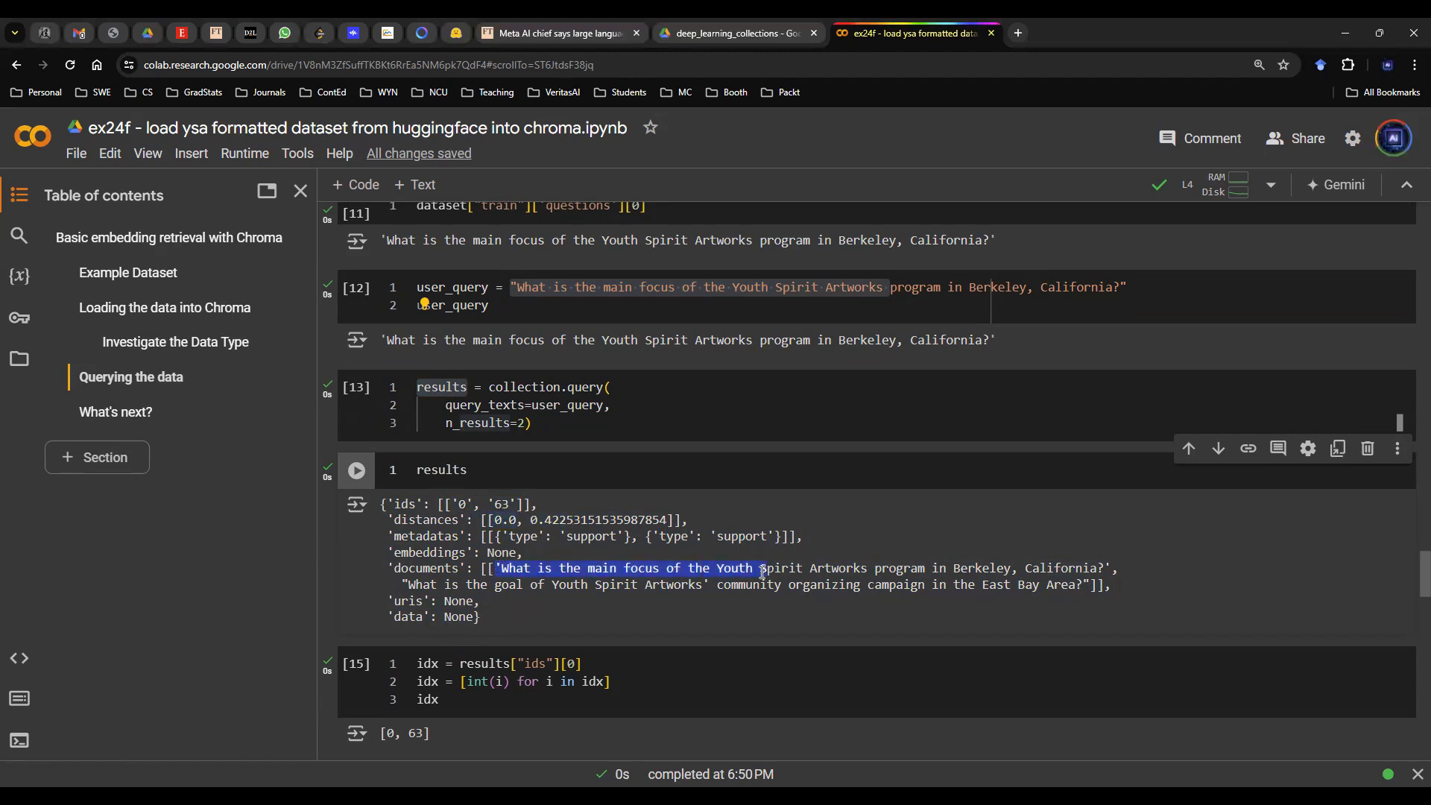
pyautogui.doubleClick(502, 520)
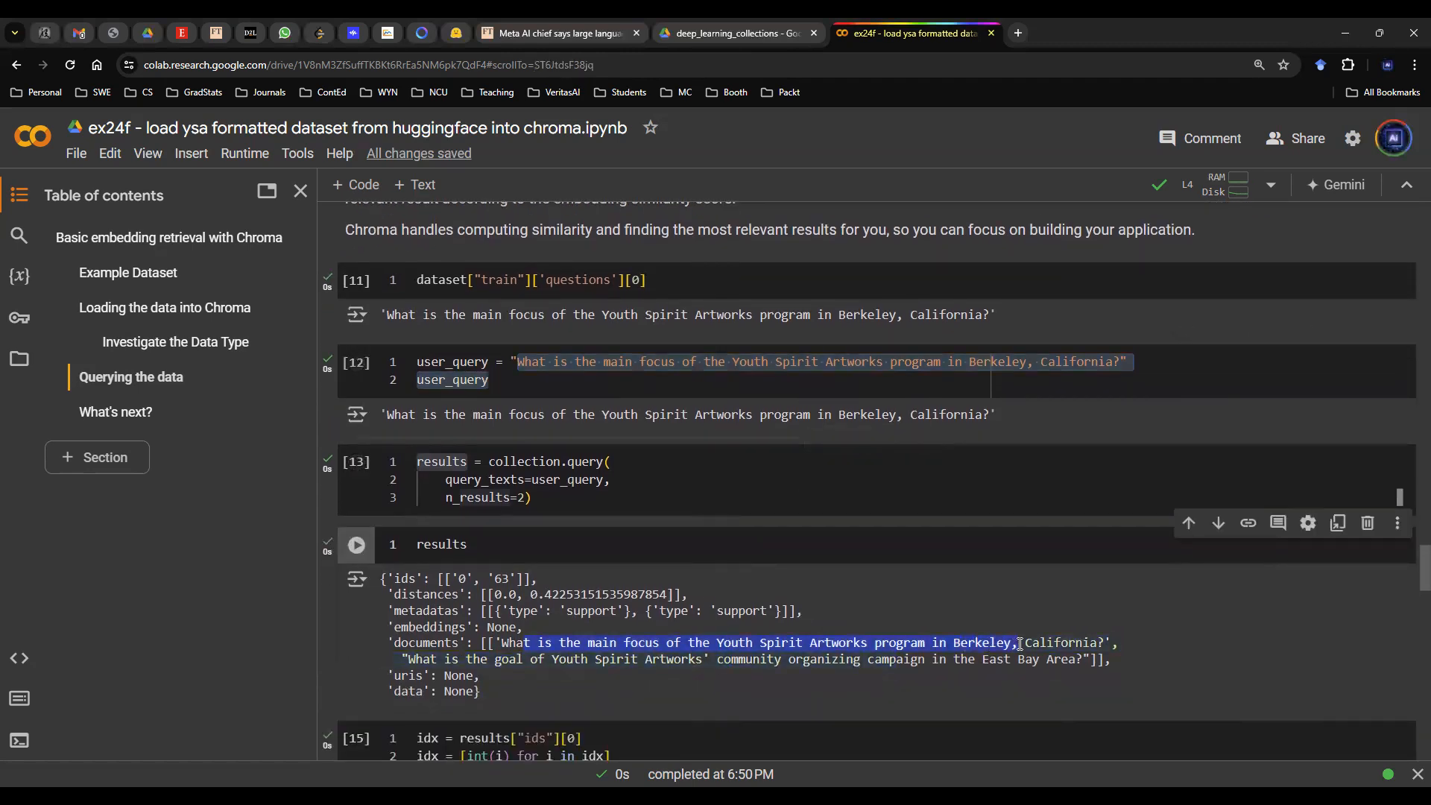
pyautogui.doubleClick(503, 594)
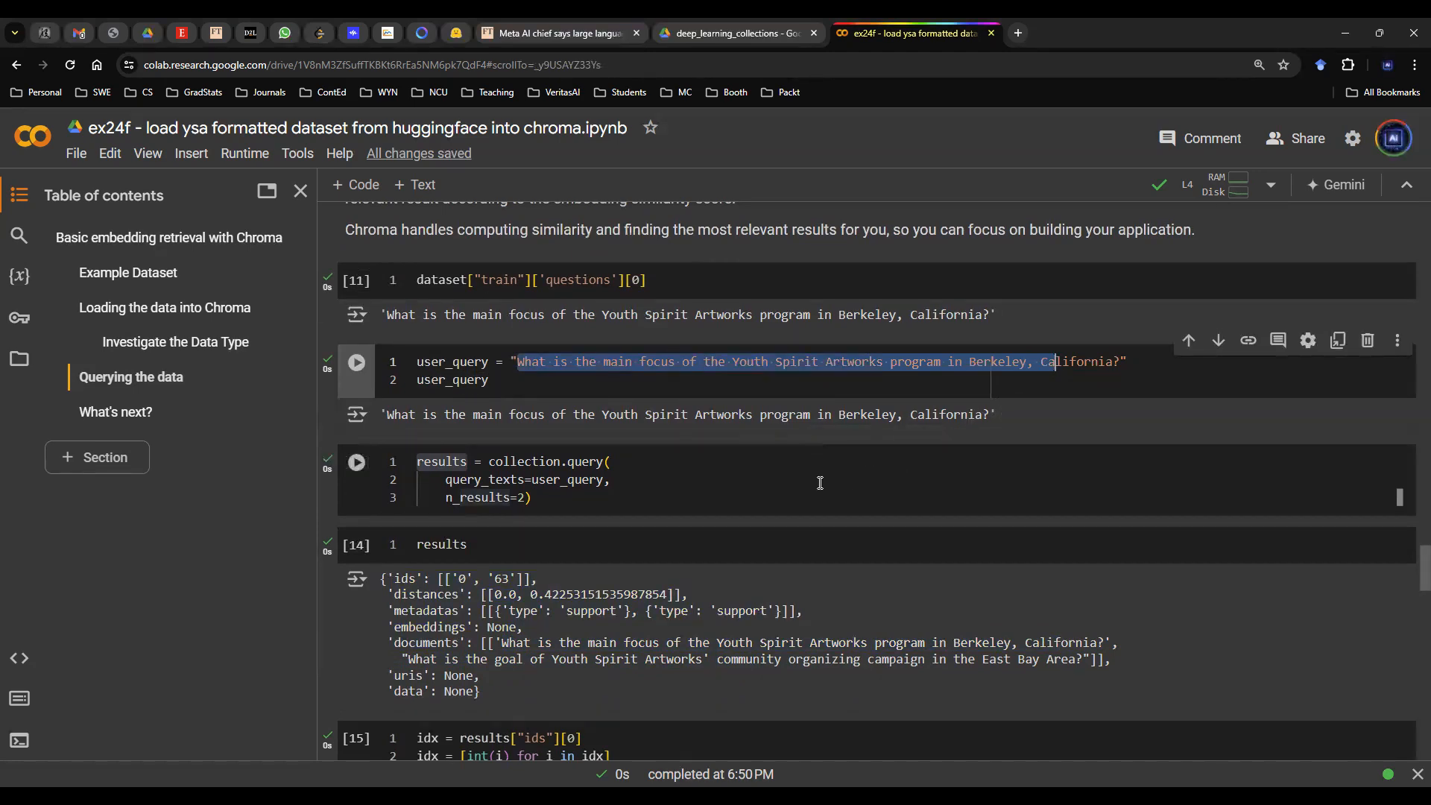
# Step: Scroll to the cell mapping result ids to integers and highlight a word in it
pyautogui.scroll(-3)
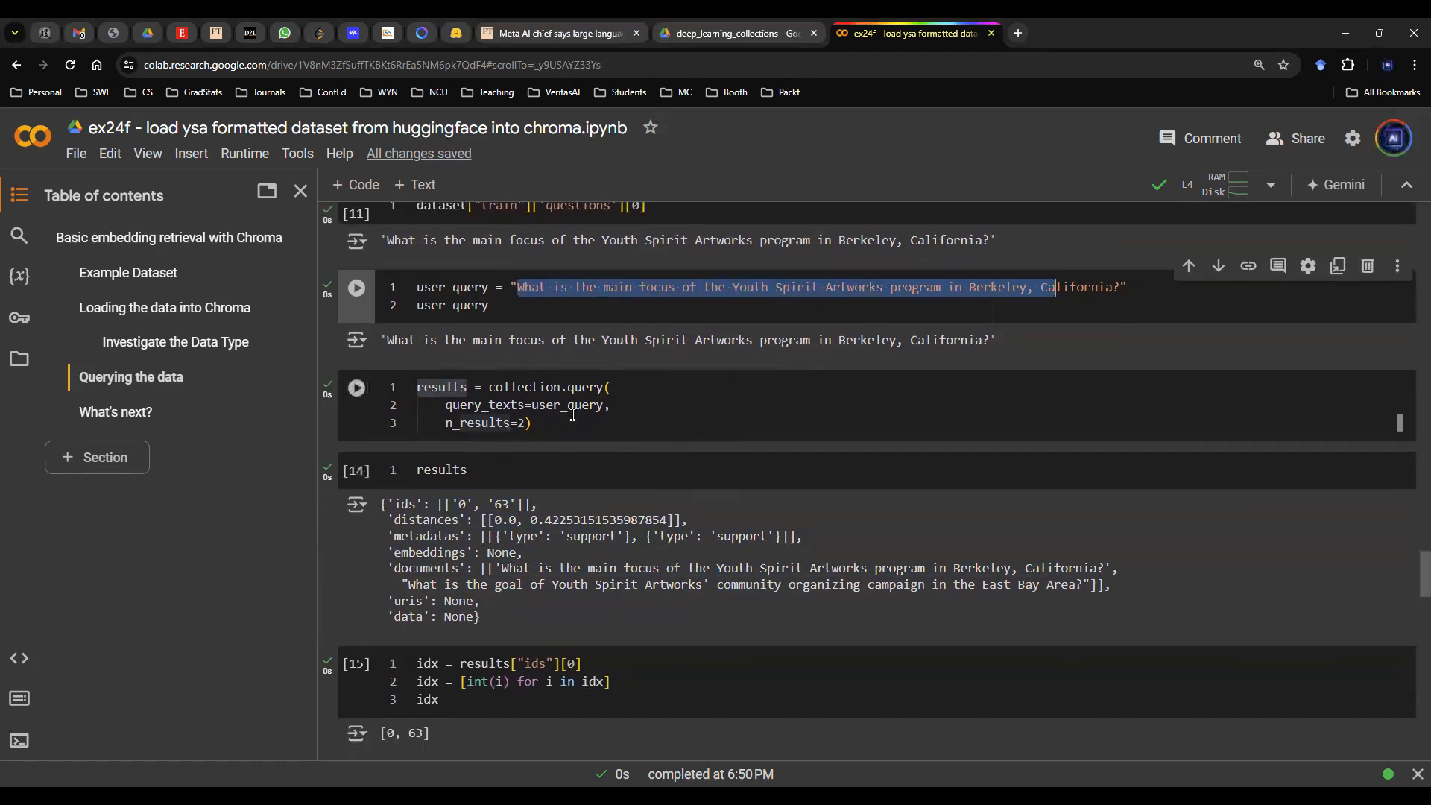
pyautogui.doubleClick(582, 390)
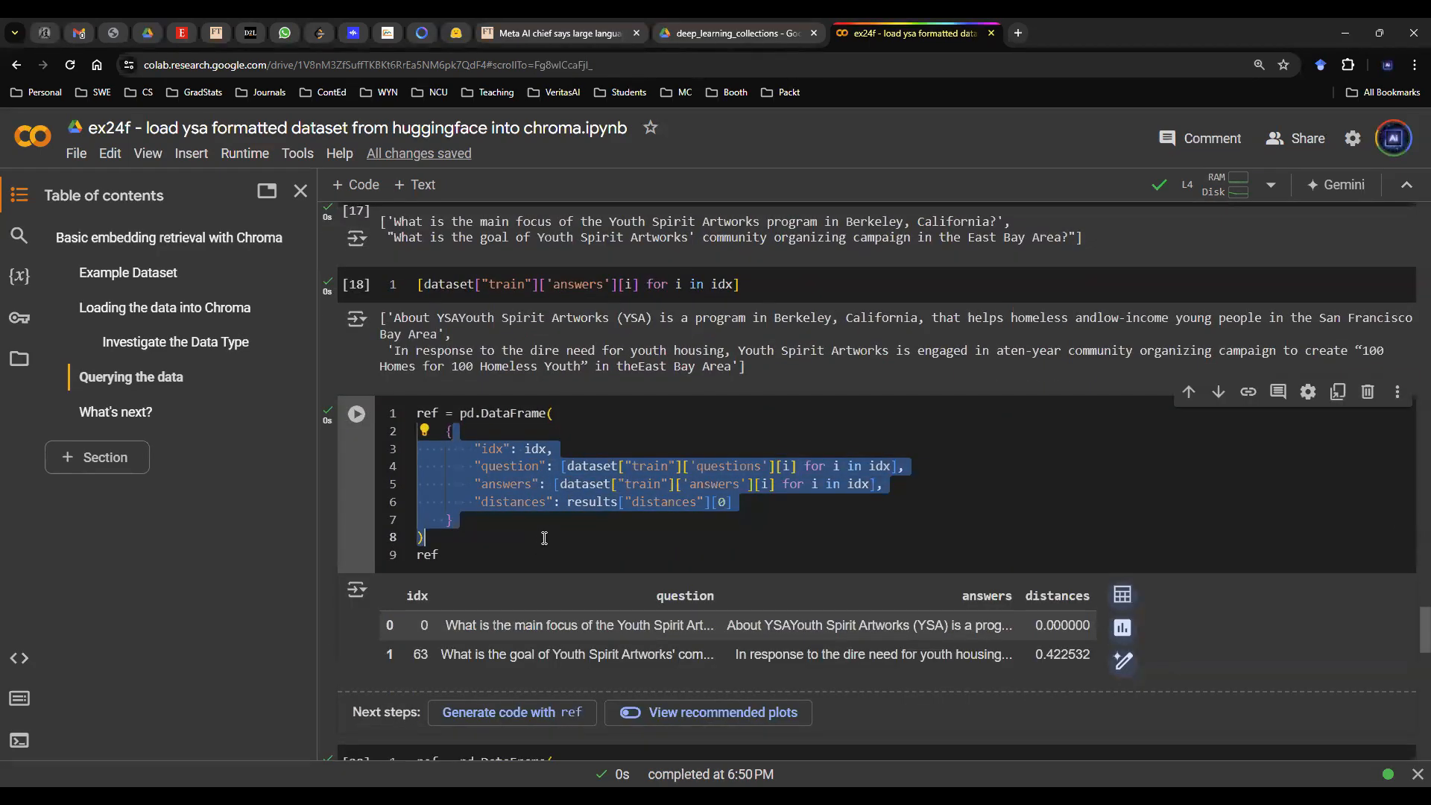
# Step: Scroll down to the ref = pd.DataFrame cell and its output table
pyautogui.scroll(-3)
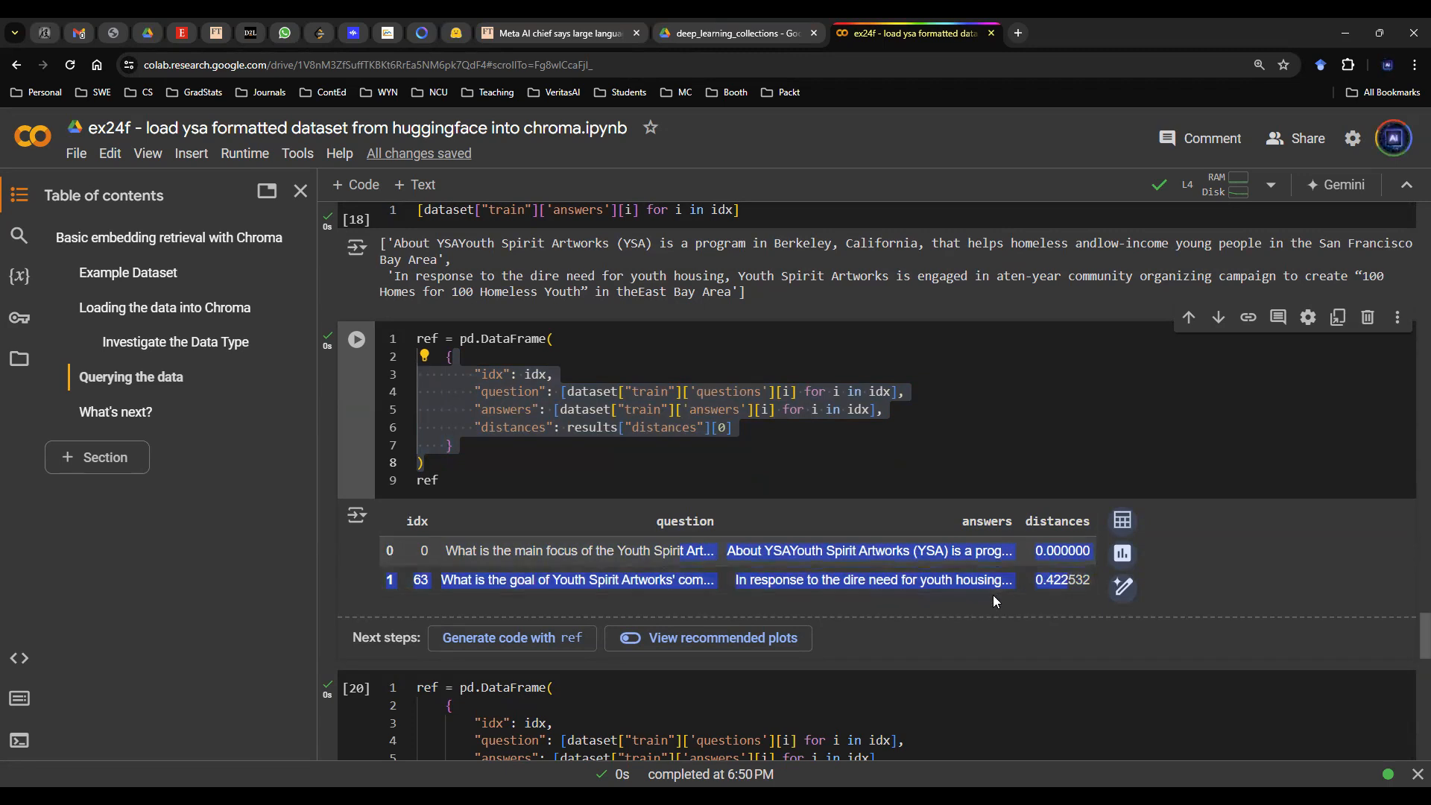
pyautogui.moveTo(850, 597)
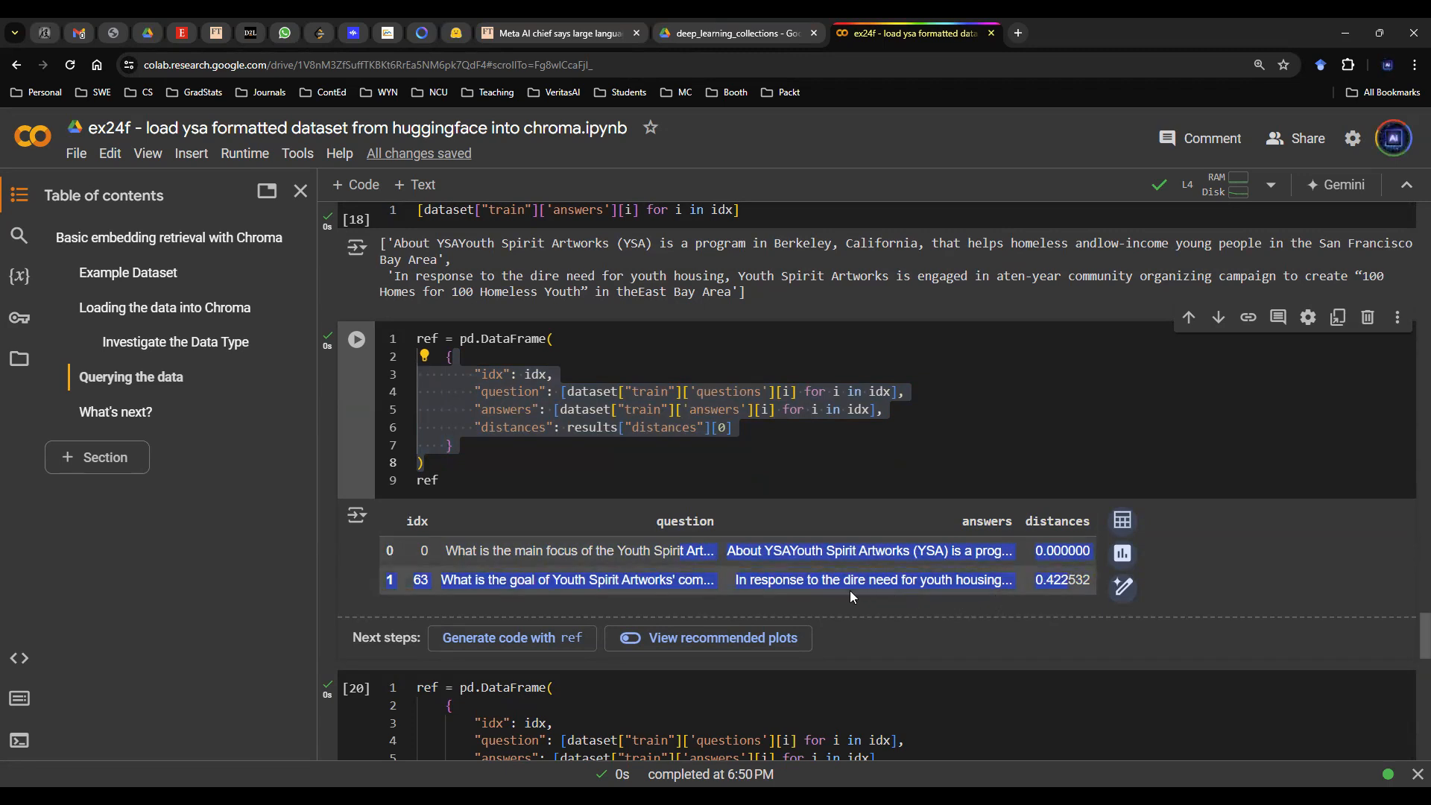